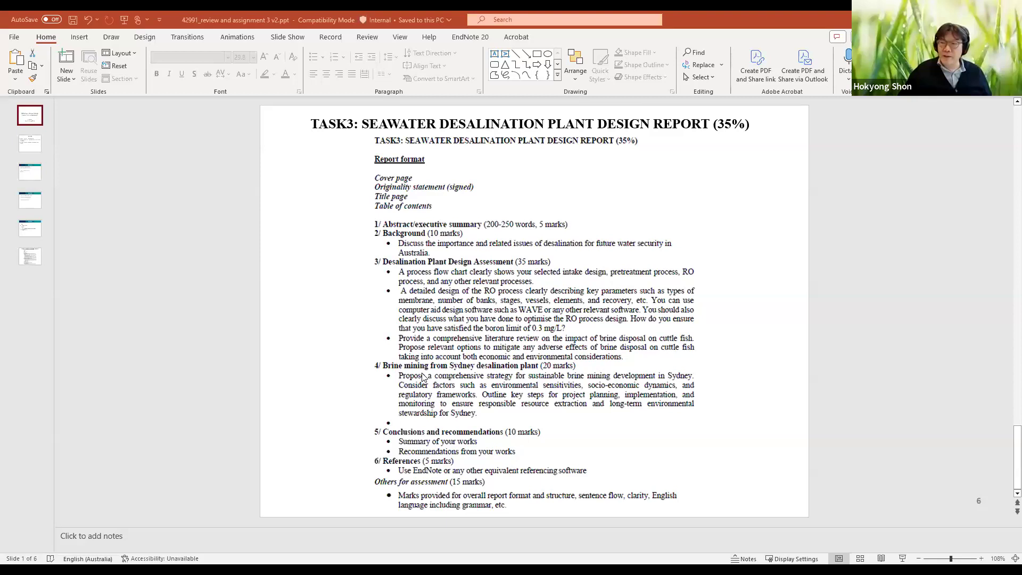
{"action": "mouse_move", "coordinate": [311, 372]}
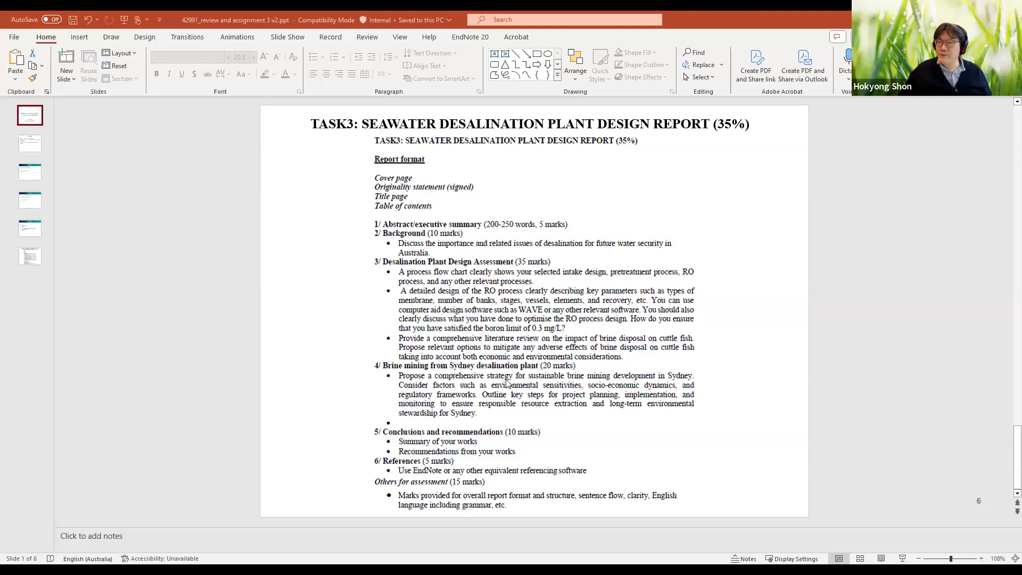
{"action": "mouse_move", "coordinate": [608, 383]}
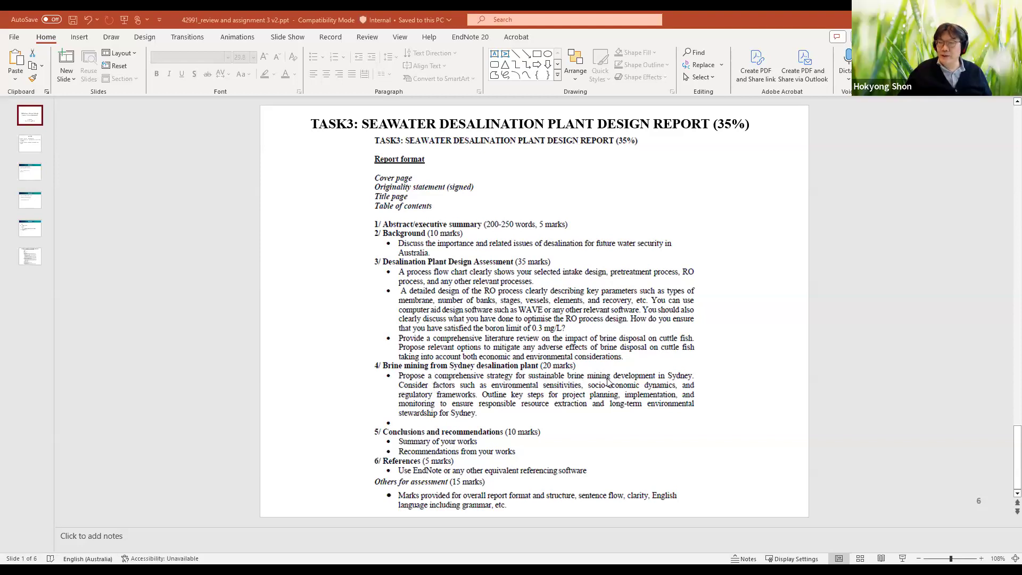
{"action": "mouse_move", "coordinate": [441, 396]}
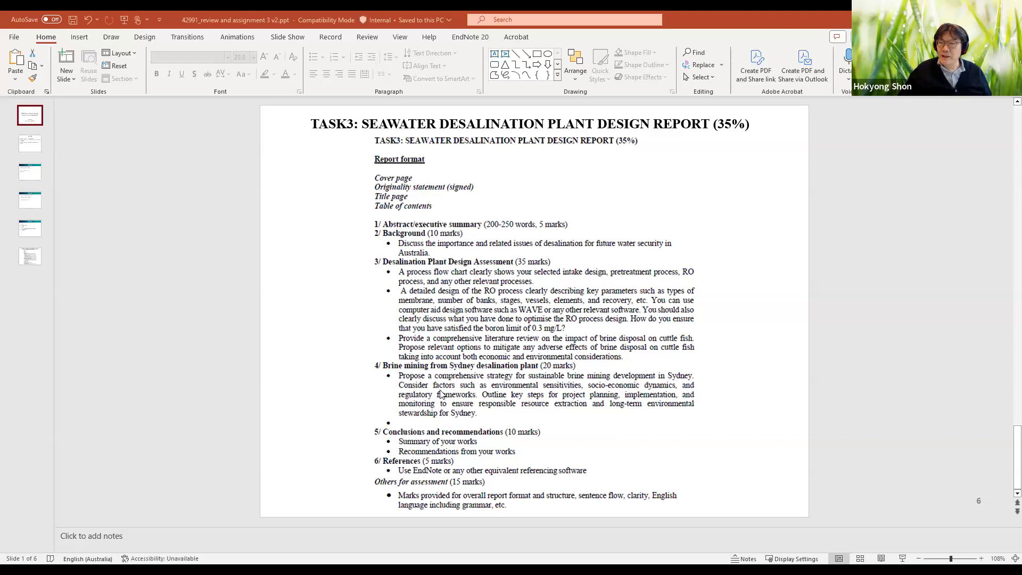
{"action": "mouse_move", "coordinate": [531, 390]}
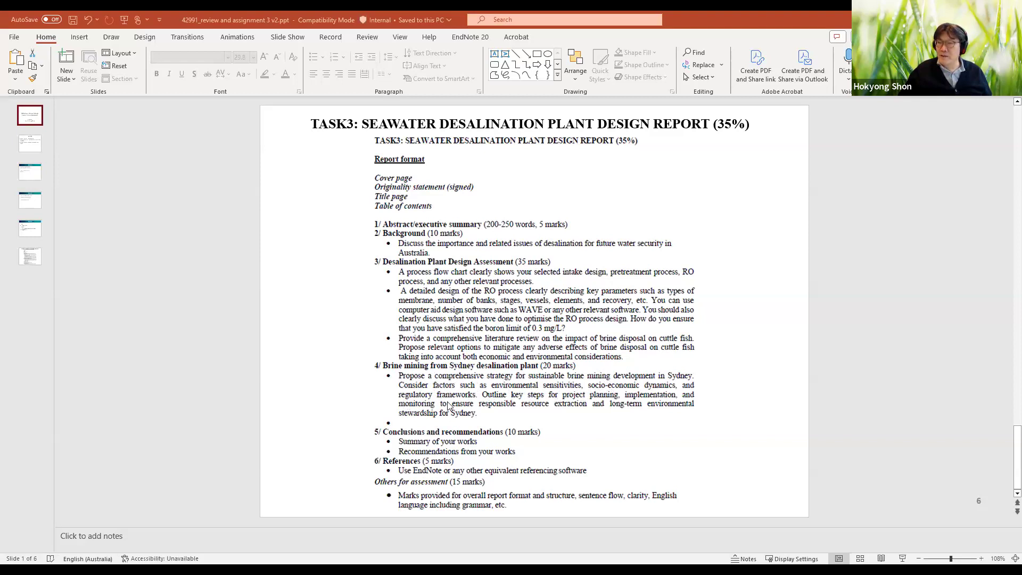
{"action": "mouse_move", "coordinate": [490, 404]}
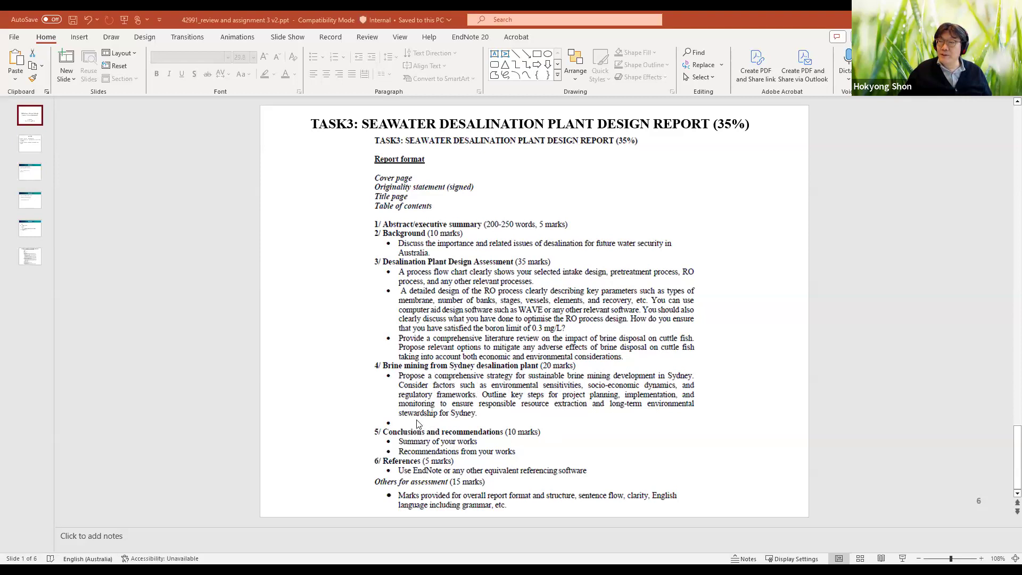
{"action": "mouse_move", "coordinate": [487, 415]}
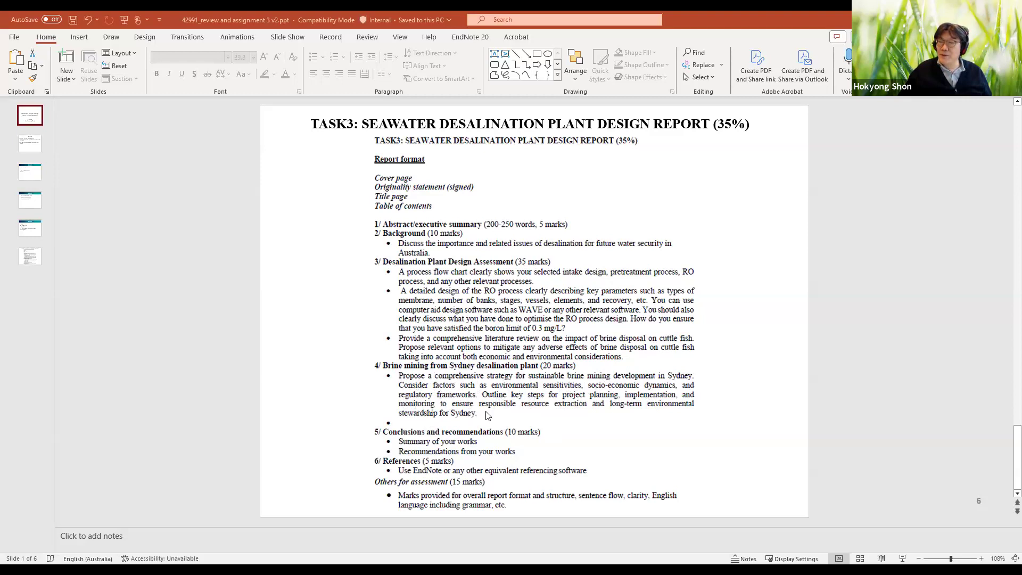
{"action": "mouse_move", "coordinate": [600, 406]}
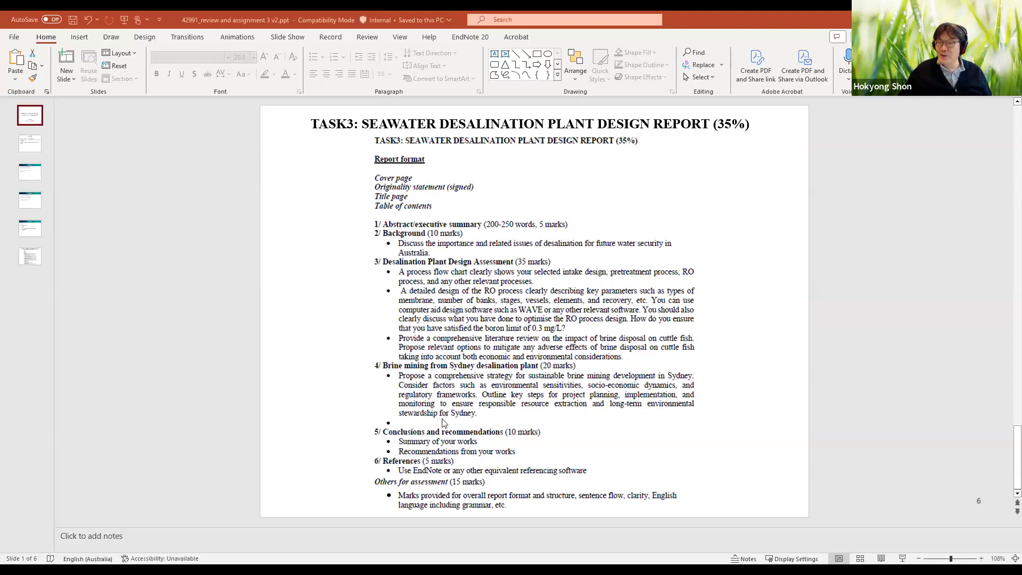
{"action": "mouse_move", "coordinate": [429, 426]}
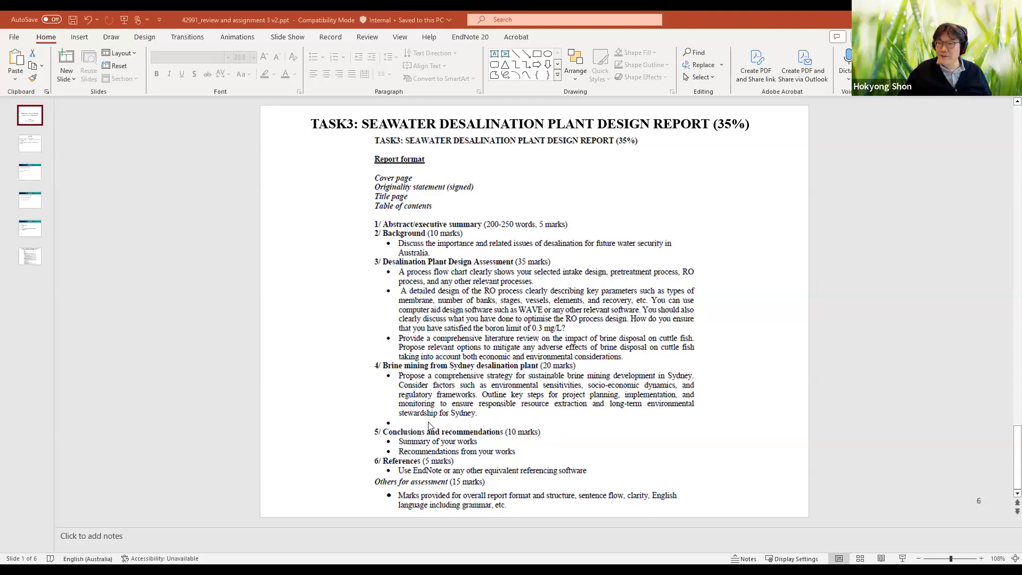
{"action": "mouse_move", "coordinate": [569, 430]}
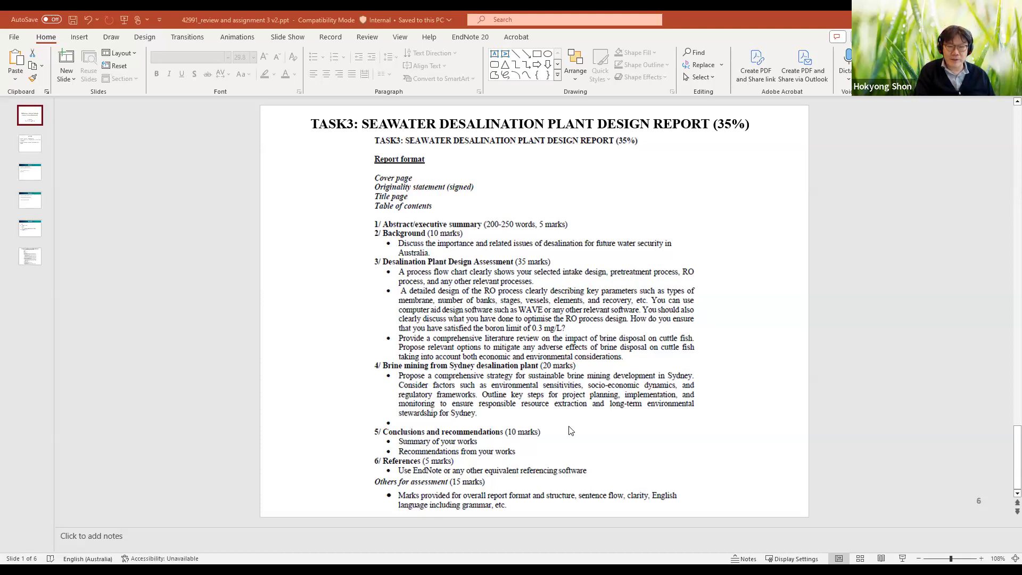
{"action": "mouse_move", "coordinate": [366, 314]}
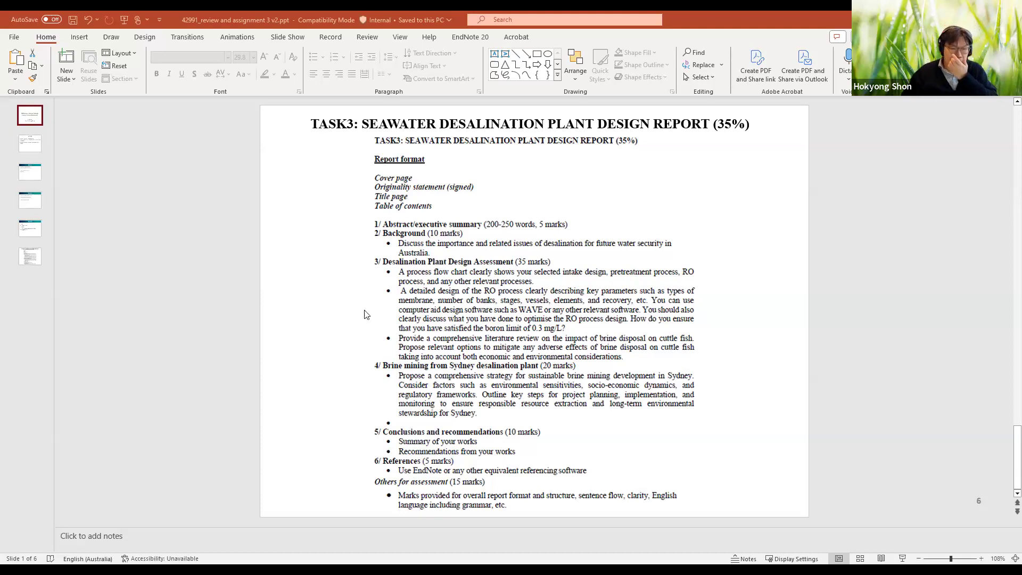
{"action": "mouse_move", "coordinate": [261, 26]}
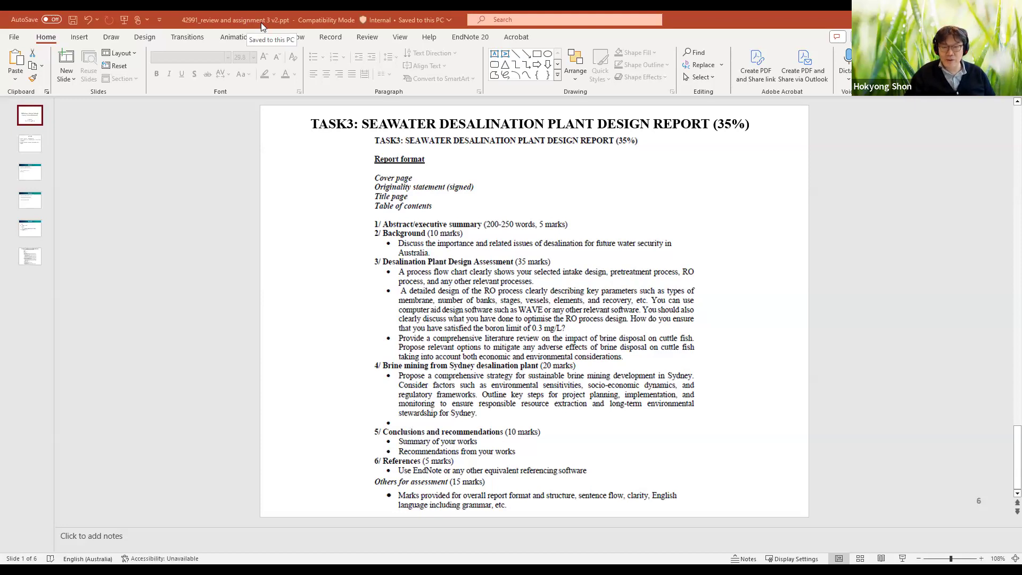
{"action": "mouse_move", "coordinate": [546, 198]}
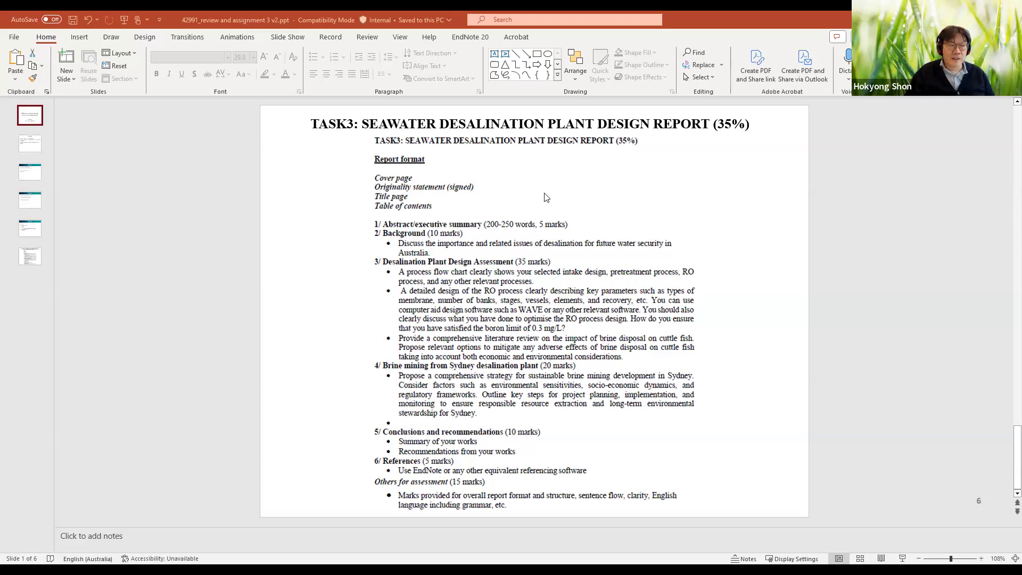
{"action": "mouse_move", "coordinate": [394, 409]}
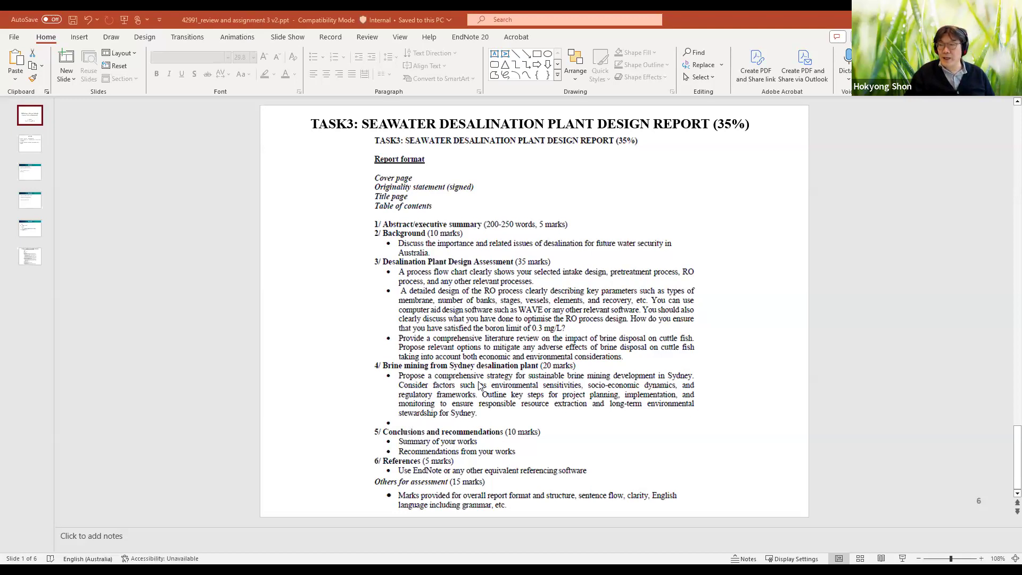
{"action": "mouse_move", "coordinate": [566, 381]}
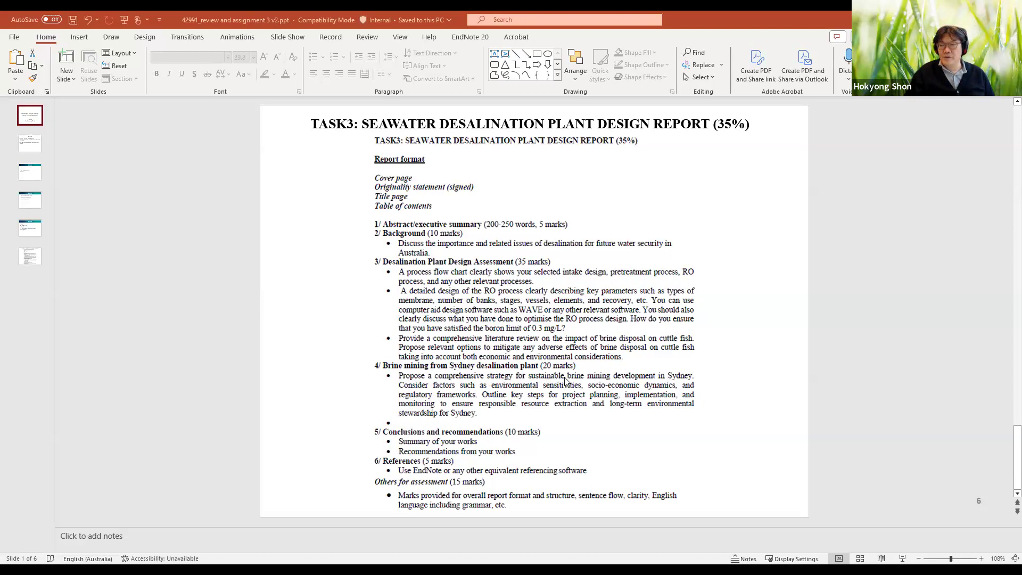
{"action": "mouse_move", "coordinate": [612, 384]}
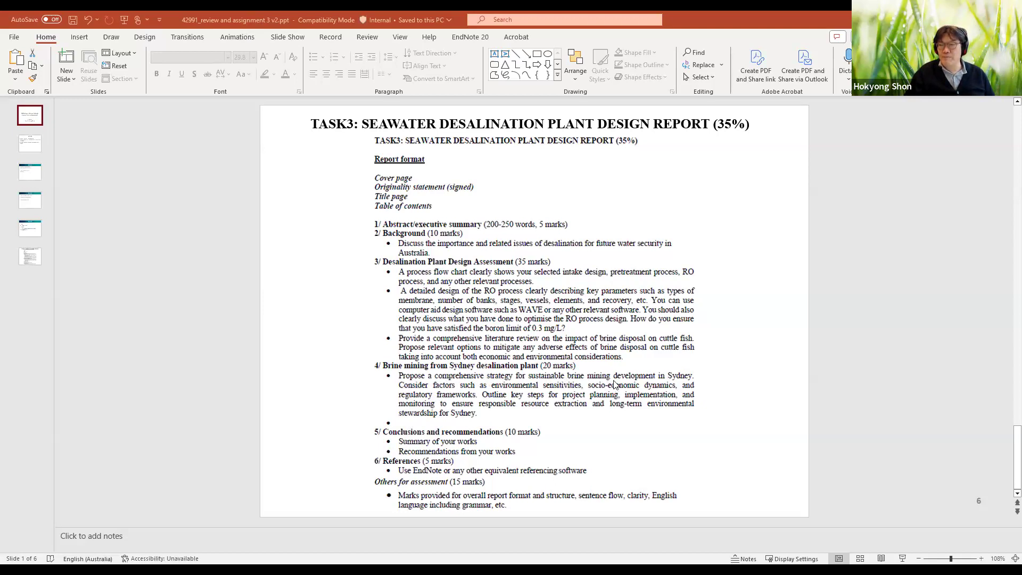
{"action": "mouse_move", "coordinate": [677, 375]}
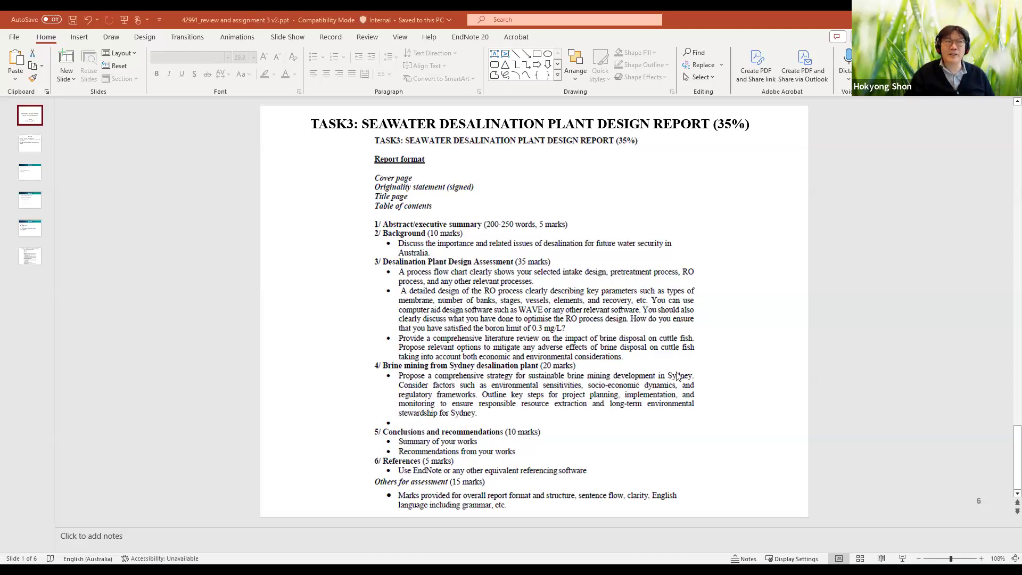
{"action": "mouse_move", "coordinate": [617, 385]}
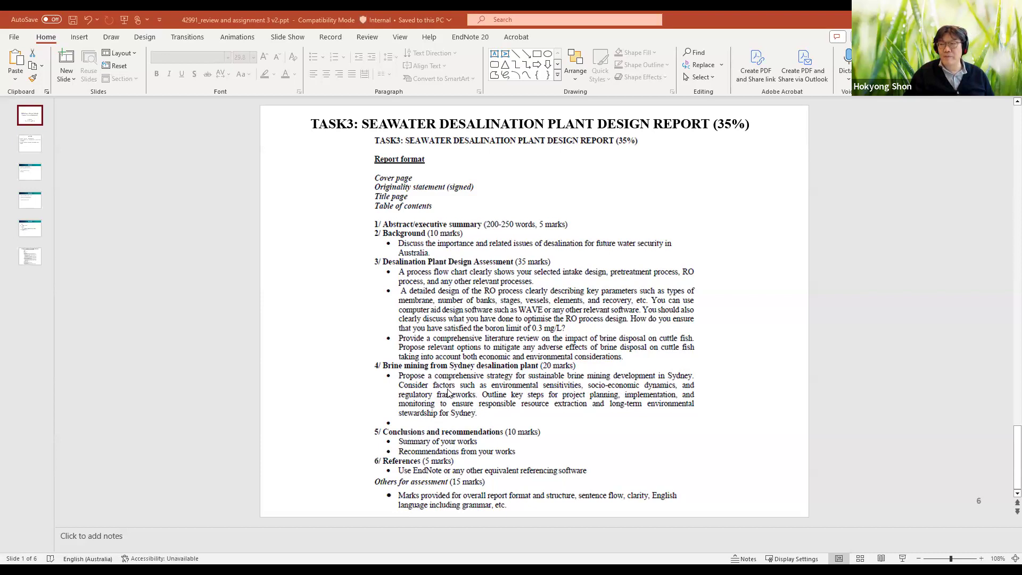
{"action": "mouse_move", "coordinate": [481, 403]}
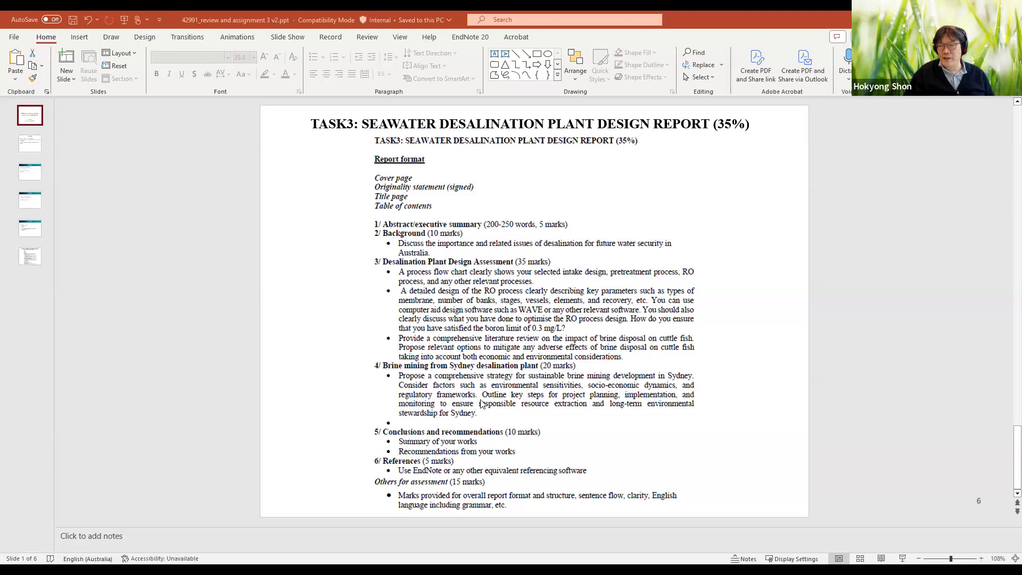
{"action": "mouse_move", "coordinate": [540, 400]}
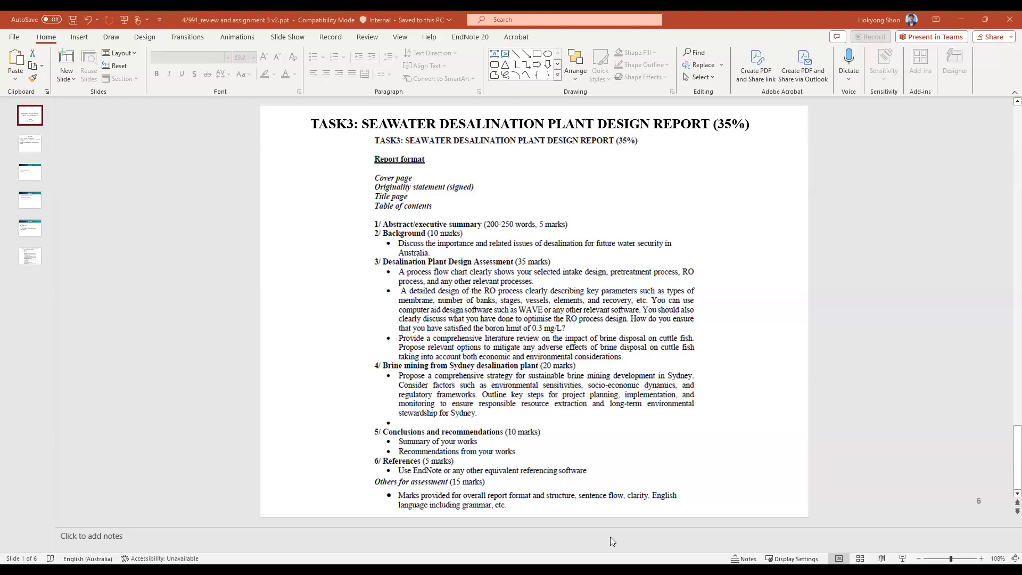
{"action": "mouse_move", "coordinate": [396, 378]}
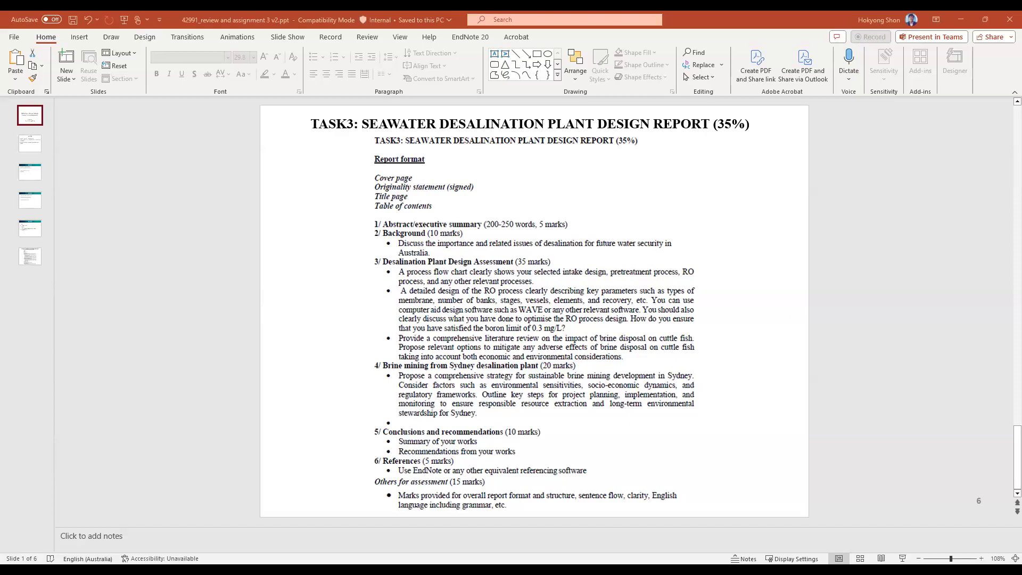
- Dismiss the element type warning and open recent project 'assignment 3' without saving
{"action": "left_click", "coordinate": [929, 37]}
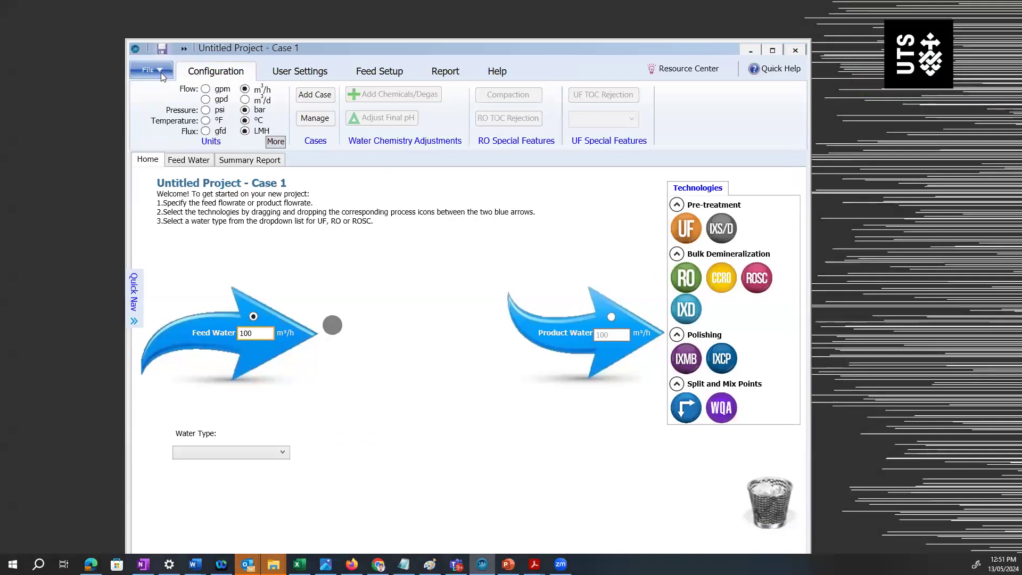
{"action": "left_click", "coordinate": [148, 71]}
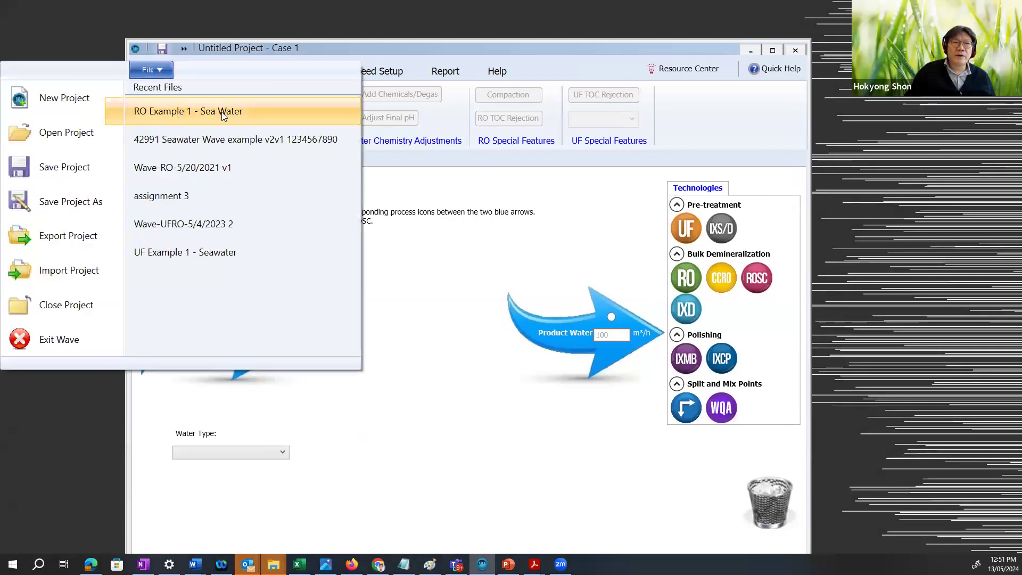
{"action": "mouse_move", "coordinate": [228, 110]}
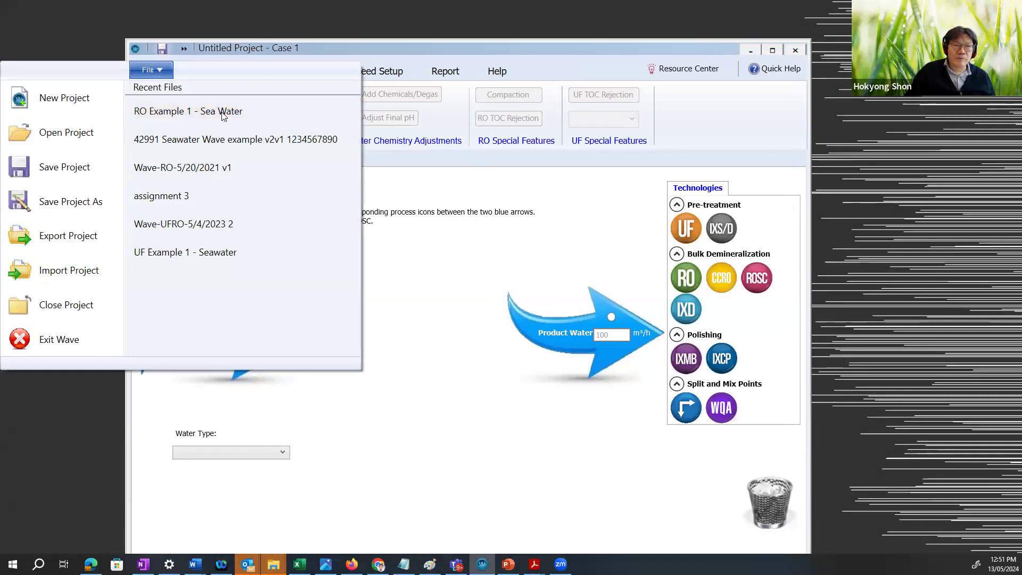
{"action": "mouse_move", "coordinate": [224, 117]}
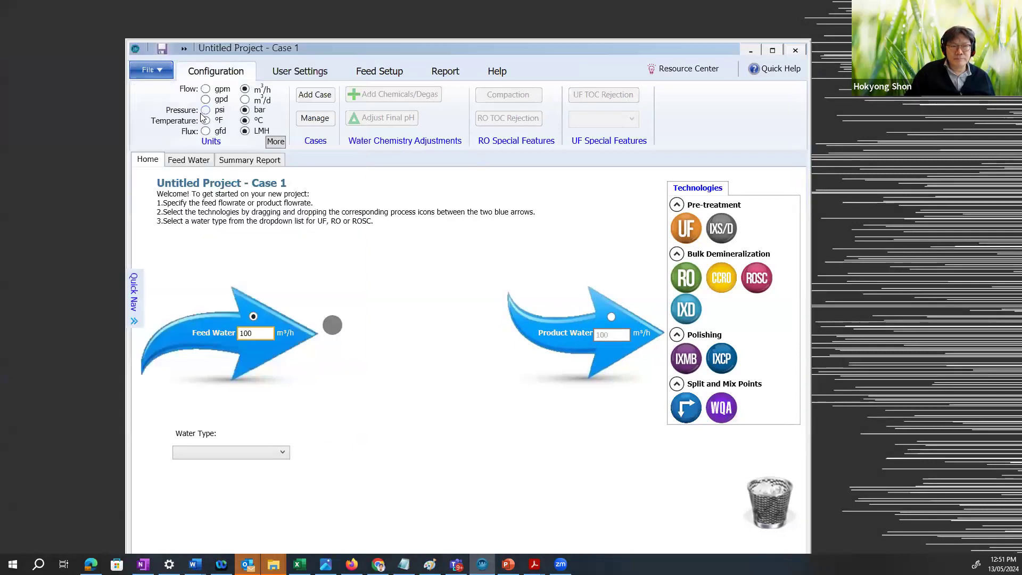
{"action": "mouse_move", "coordinate": [393, 316]}
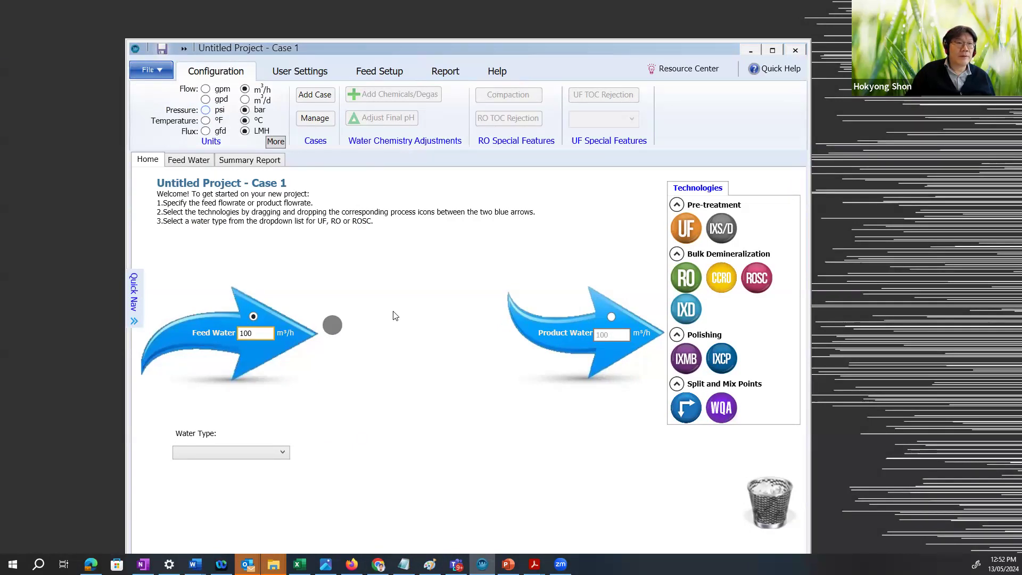
{"action": "mouse_move", "coordinate": [254, 147]}
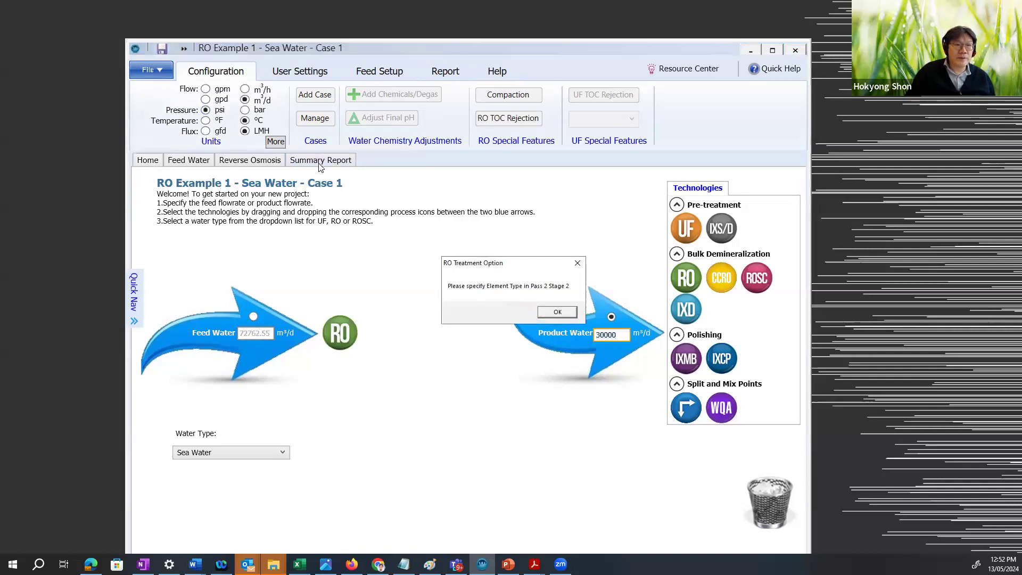
{"action": "mouse_move", "coordinate": [462, 300]}
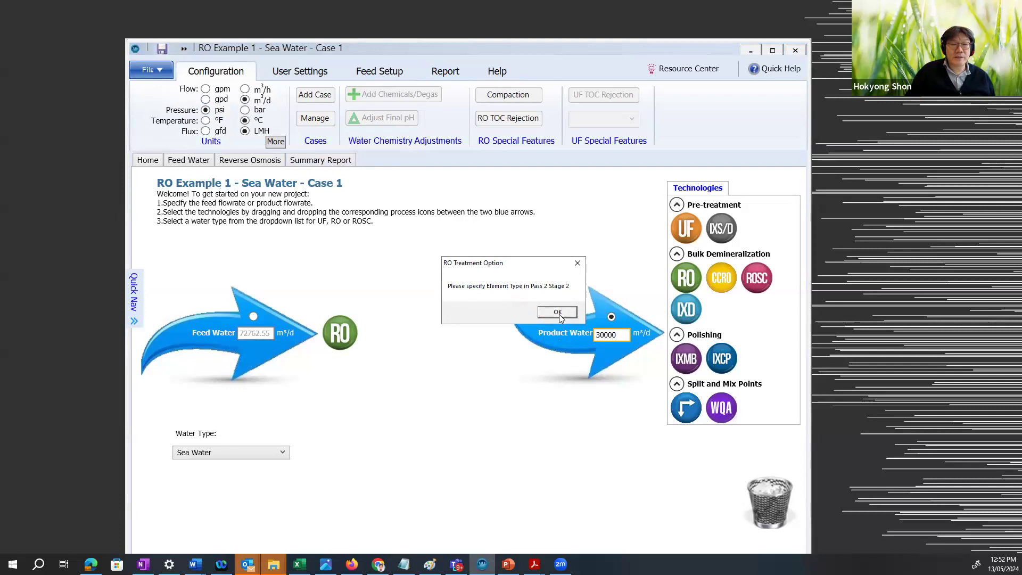
{"action": "left_click", "coordinate": [557, 311]}
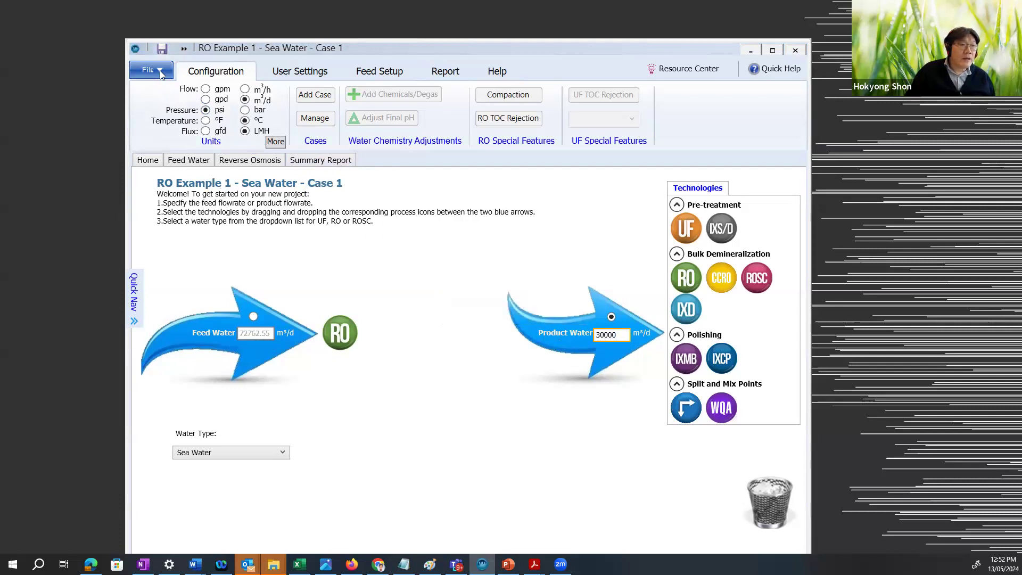
{"action": "left_click", "coordinate": [148, 70]}
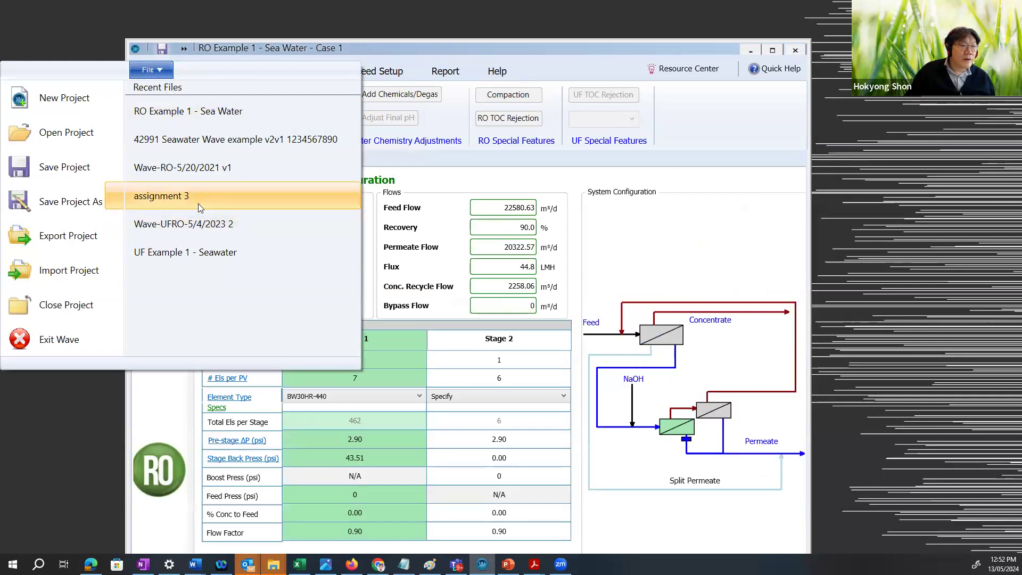
{"action": "left_click", "coordinate": [160, 195]}
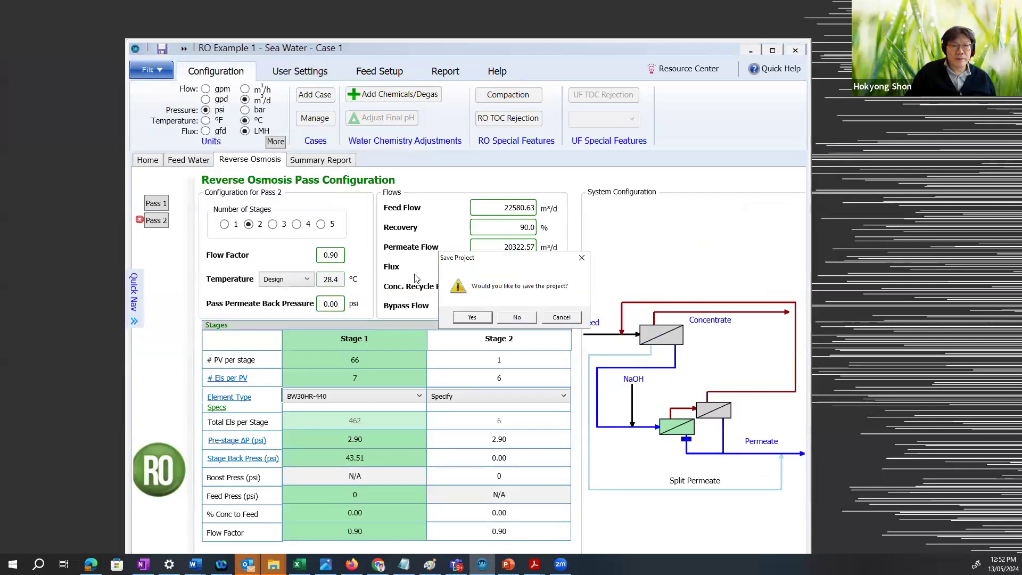
{"action": "left_click", "coordinate": [516, 317]}
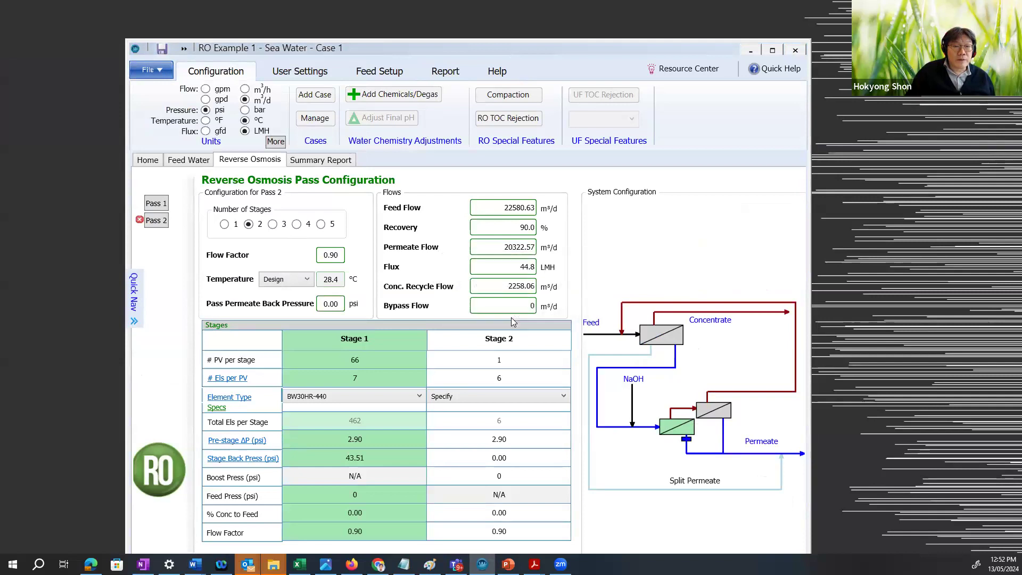
{"action": "mouse_move", "coordinate": [430, 281]}
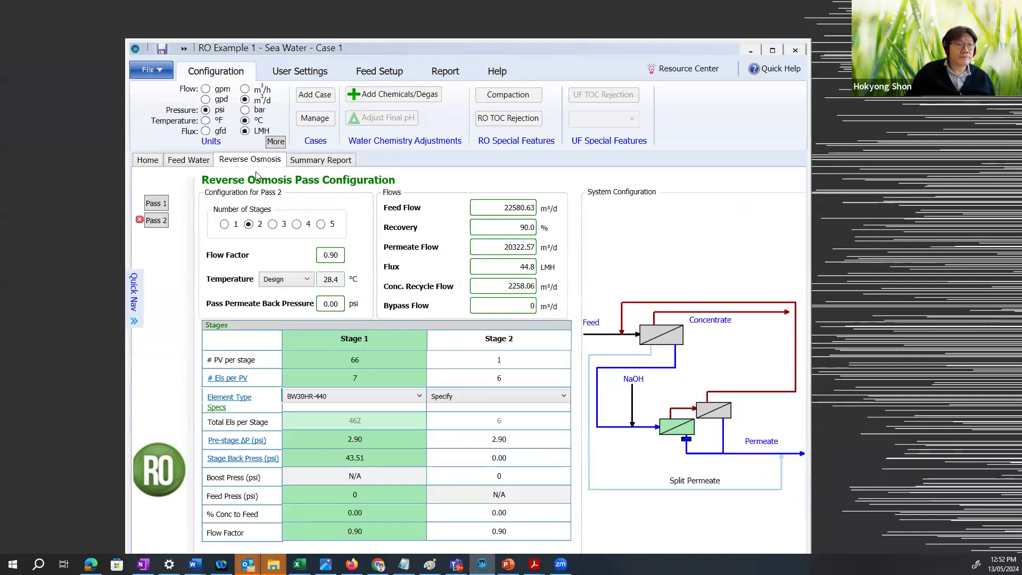
{"action": "left_click", "coordinate": [147, 160]}
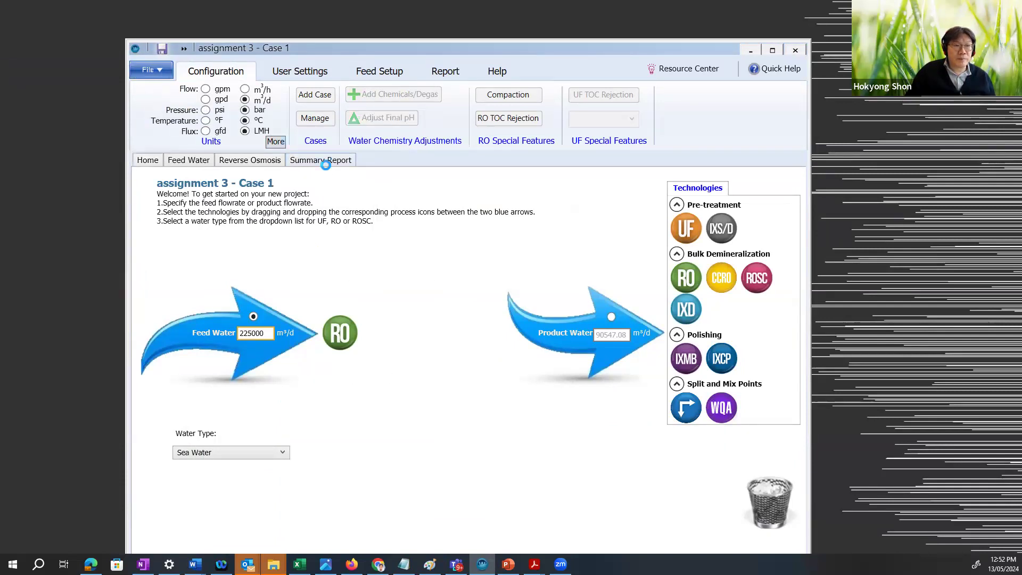
- Bring up the assignment 3 Summary Report and let it calculate
{"action": "left_click", "coordinate": [320, 160]}
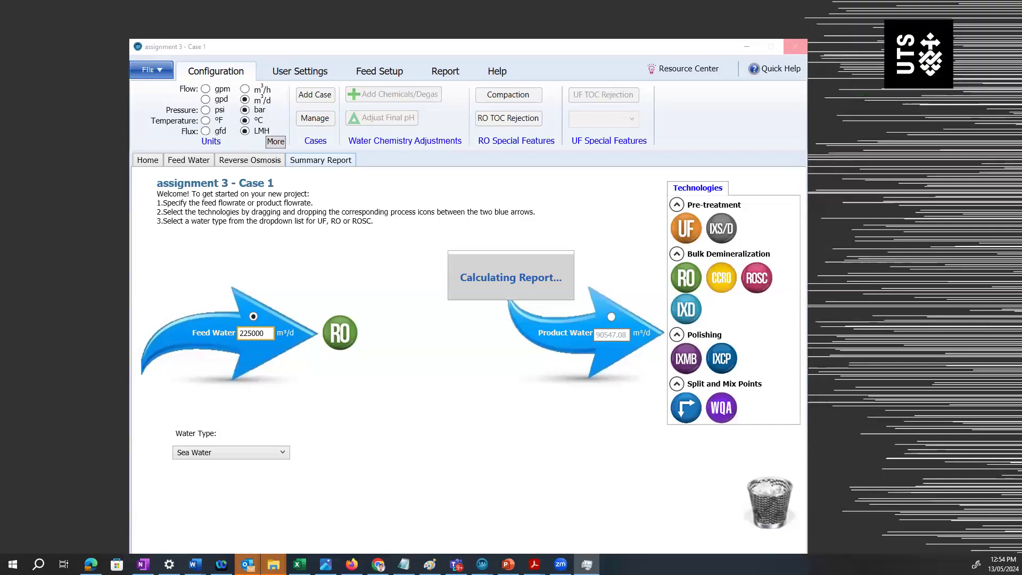
- Close the stalled WAVE window to restart with a fresh untitled project
{"action": "left_click", "coordinate": [12, 563]}
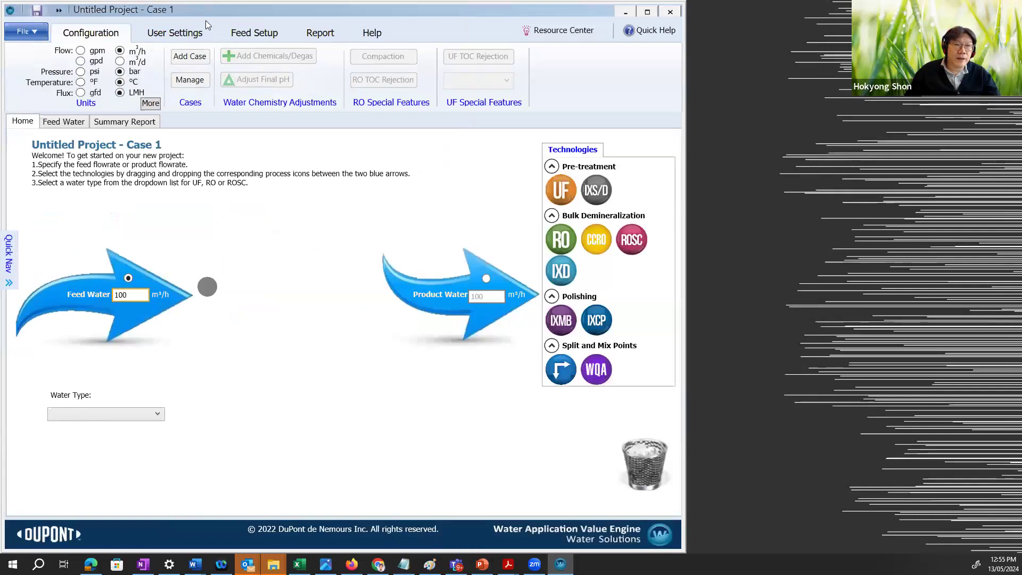
- Open the '42991 Seawater Wave example' project from the saved projects list
{"action": "left_click", "coordinate": [647, 12]}
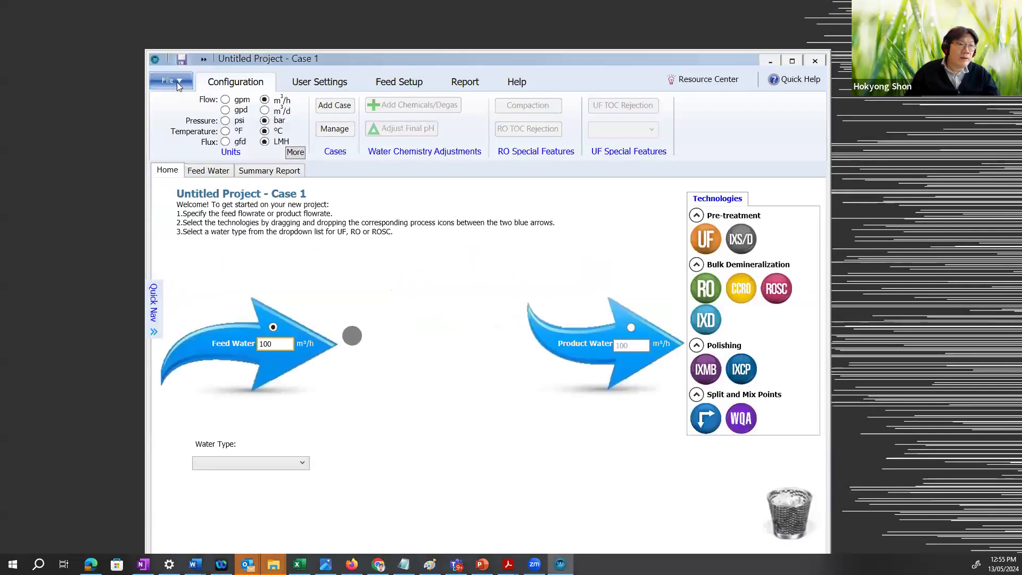
{"action": "left_click", "coordinate": [169, 81]}
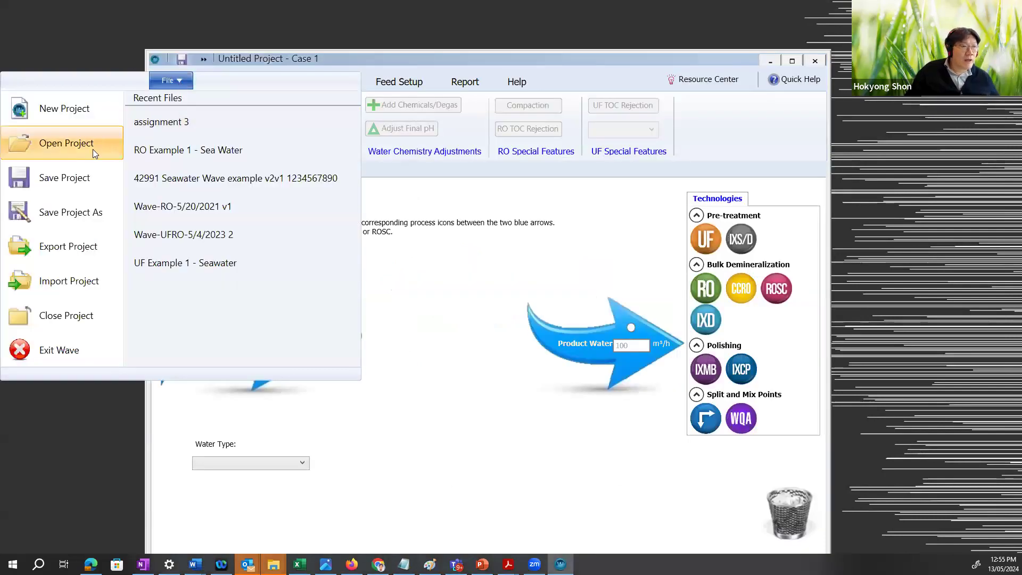
{"action": "mouse_move", "coordinate": [93, 153]}
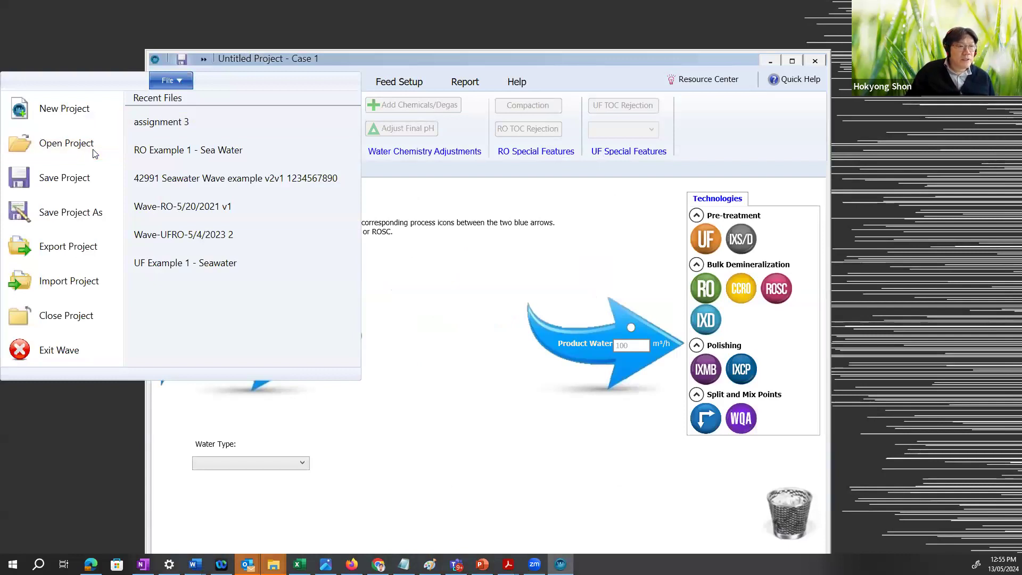
{"action": "left_click", "coordinate": [66, 142]}
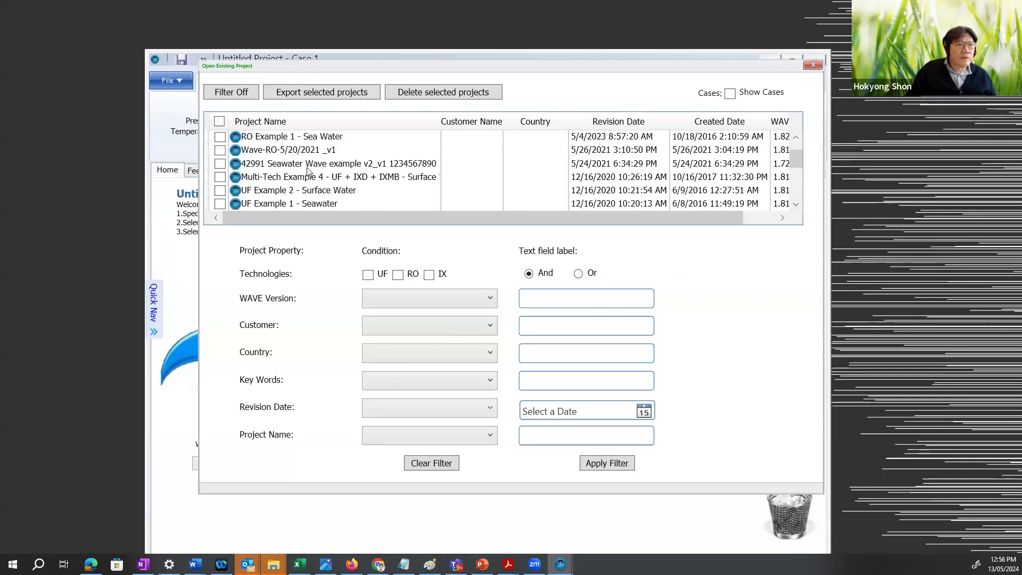
{"action": "left_click", "coordinate": [335, 164]}
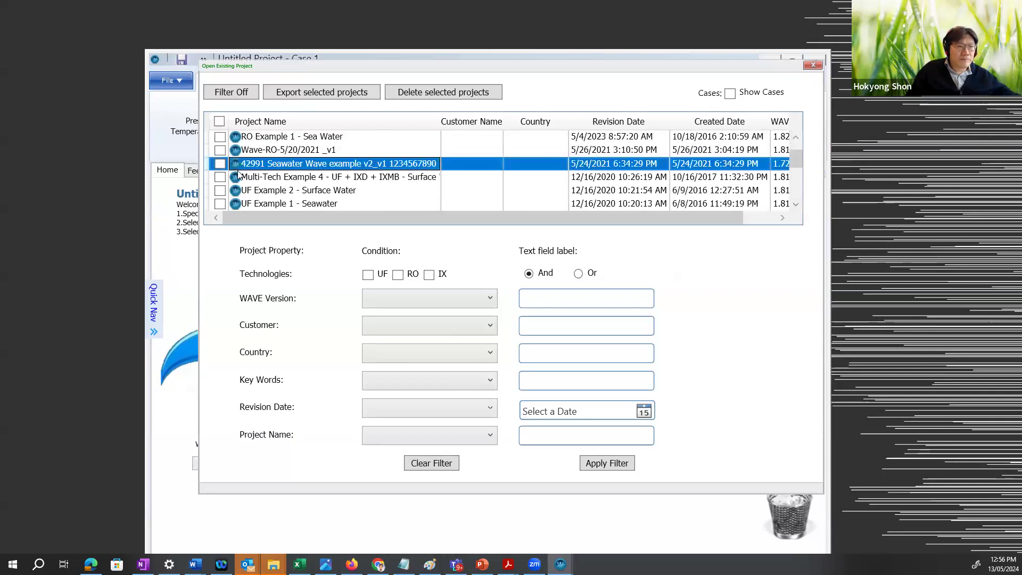
{"action": "left_click", "coordinate": [220, 163]}
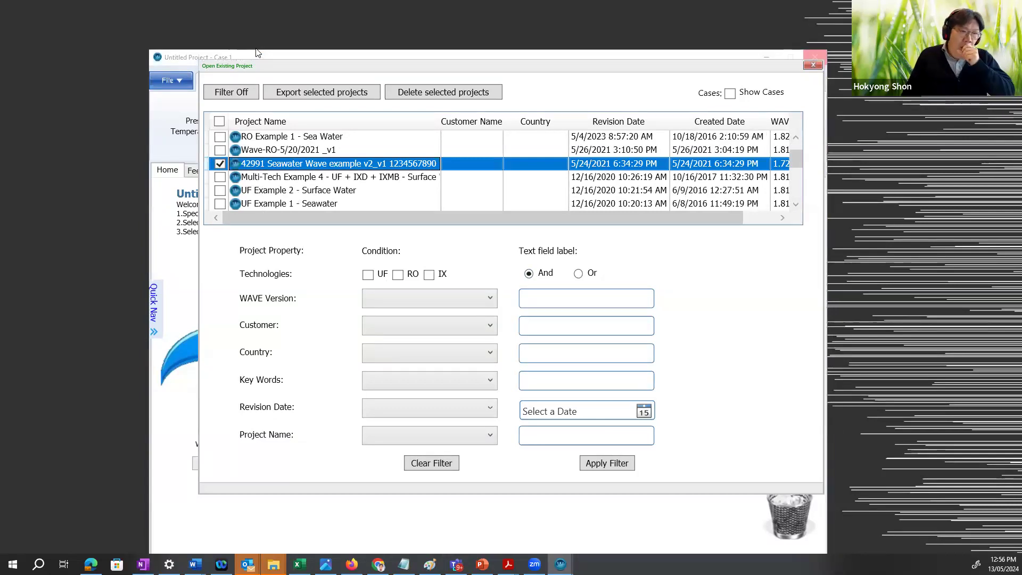
{"action": "left_click", "coordinate": [332, 163]}
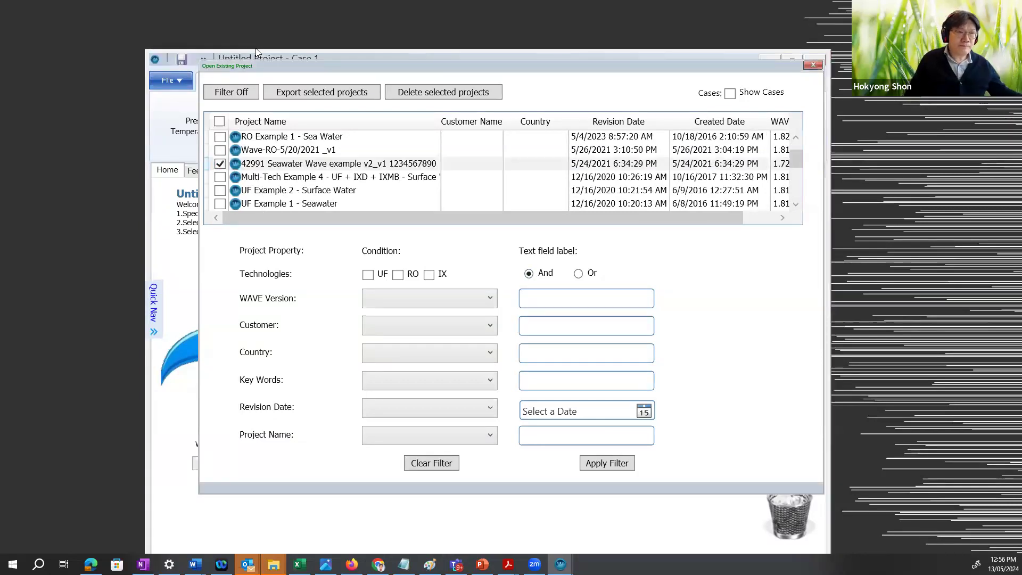
{"action": "mouse_move", "coordinate": [420, 194]}
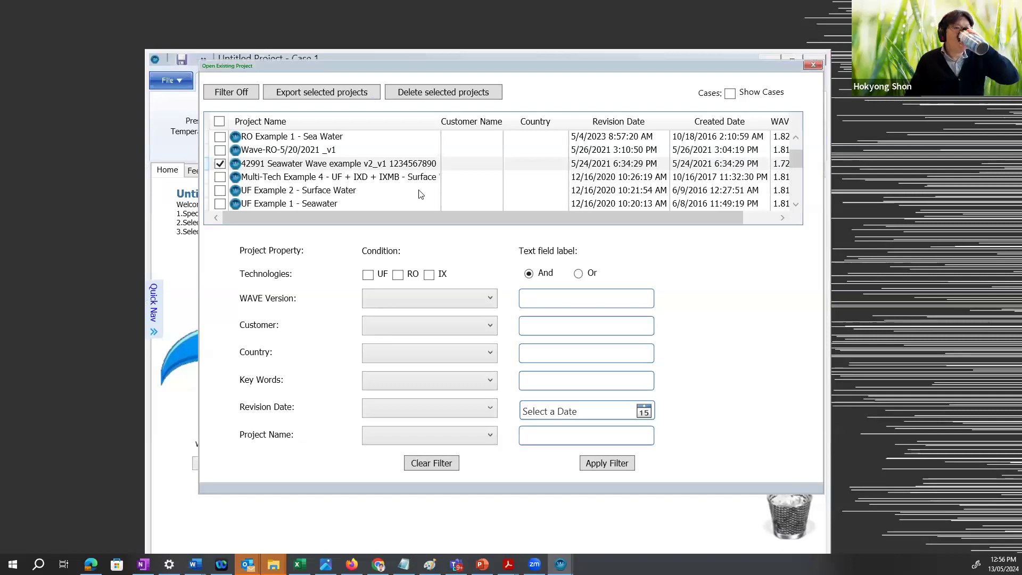
{"action": "double_click", "coordinate": [332, 163]}
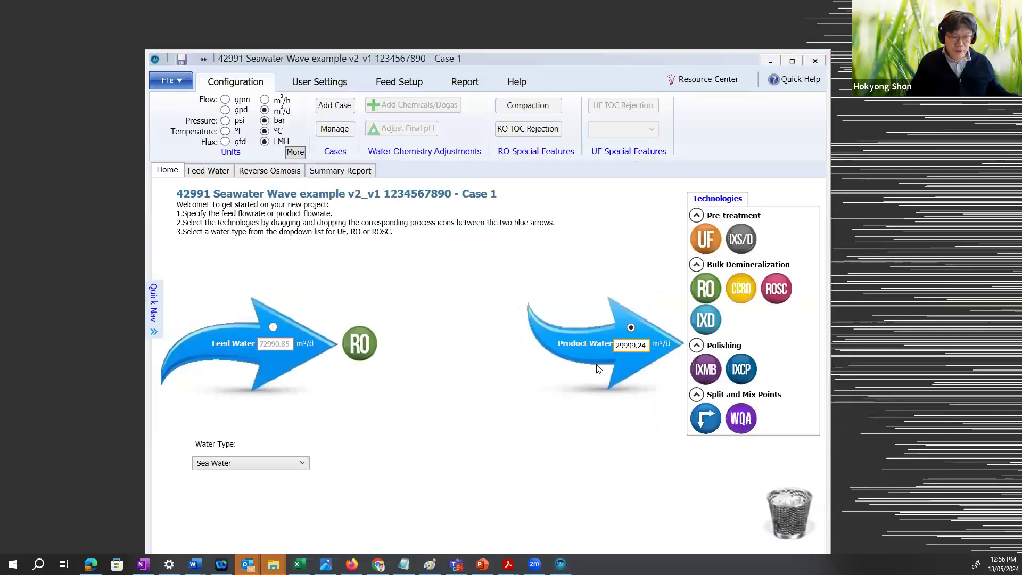
{"action": "mouse_move", "coordinate": [587, 382]}
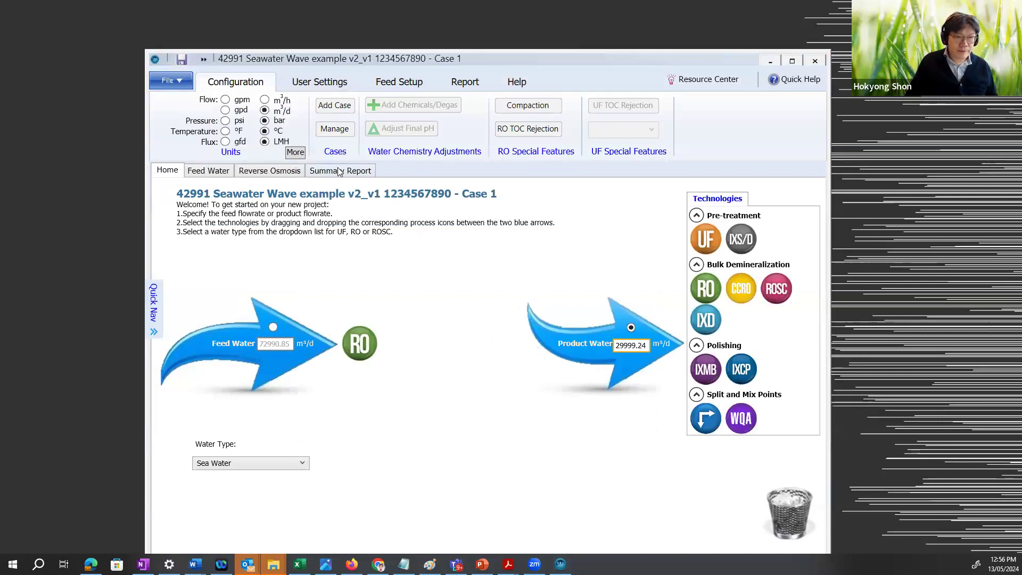
- Display the seawater example's RO Summary Report with flow diagram and stream table
{"action": "left_click", "coordinate": [357, 170]}
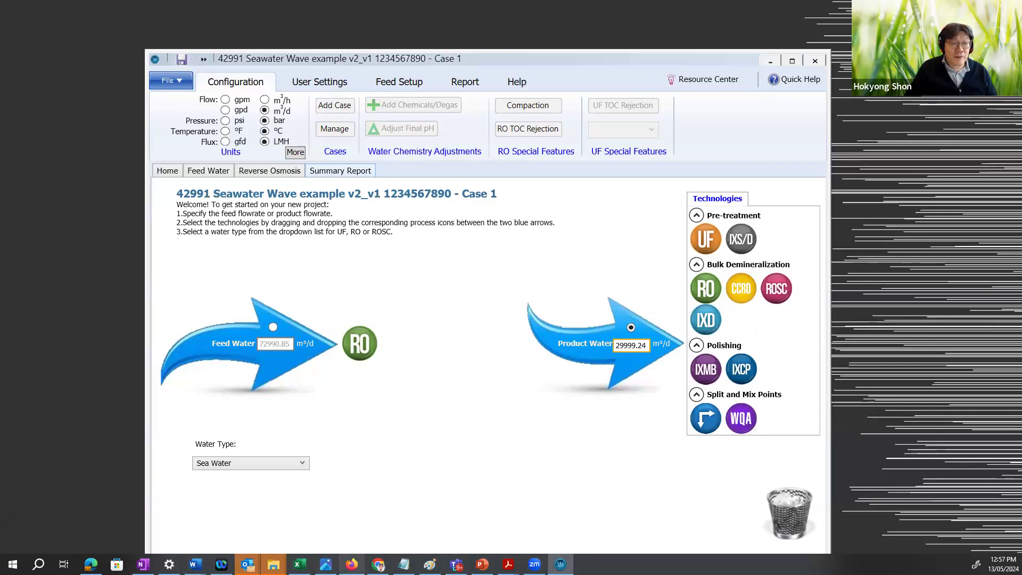
{"action": "mouse_move", "coordinate": [338, 171]}
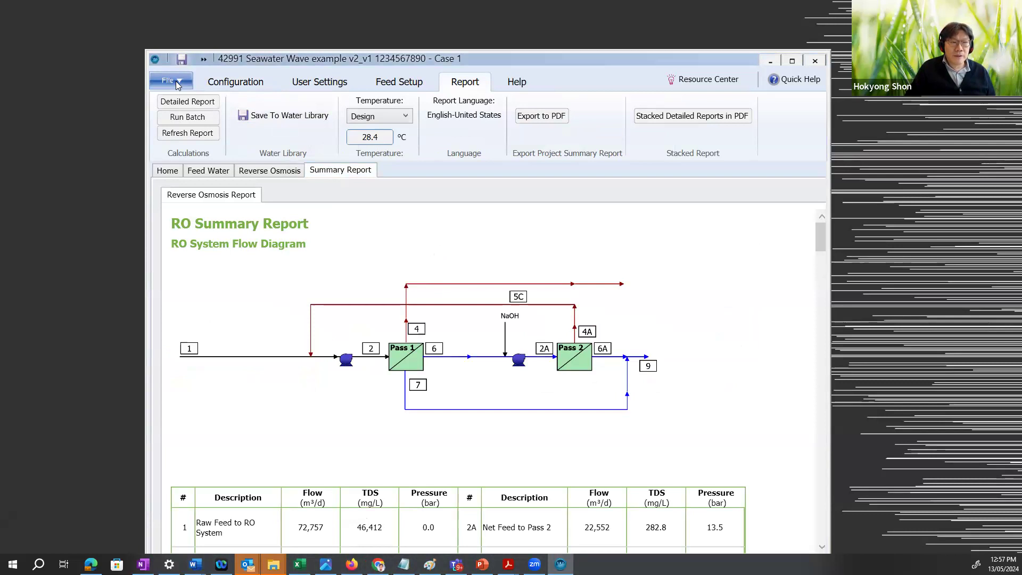
- Scroll the Summary Report past design warnings to the Pass 2 element-level flow table
{"action": "left_click", "coordinate": [170, 81]}
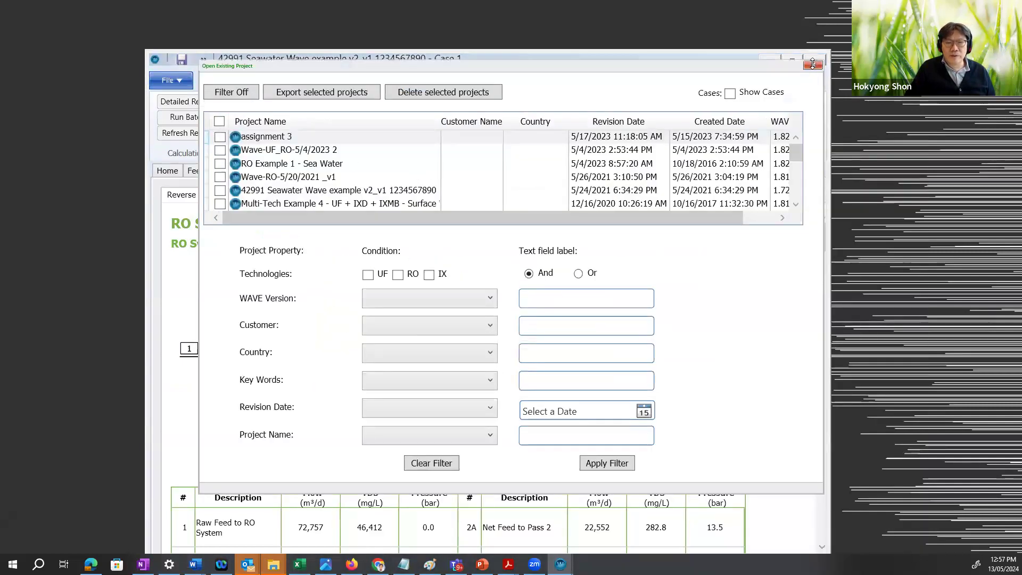
{"action": "mouse_move", "coordinate": [870, 122]}
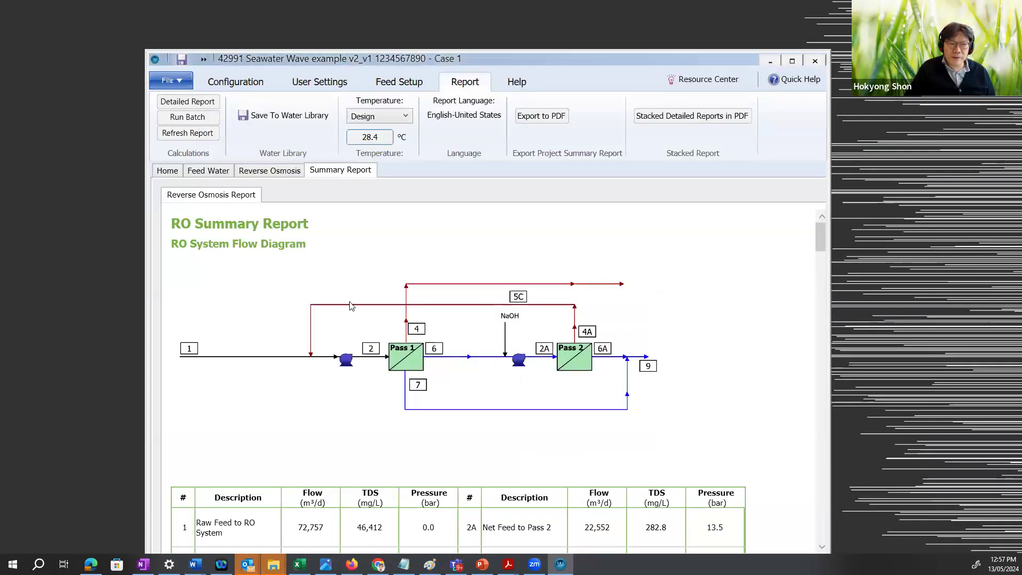
{"action": "mouse_move", "coordinate": [261, 274]}
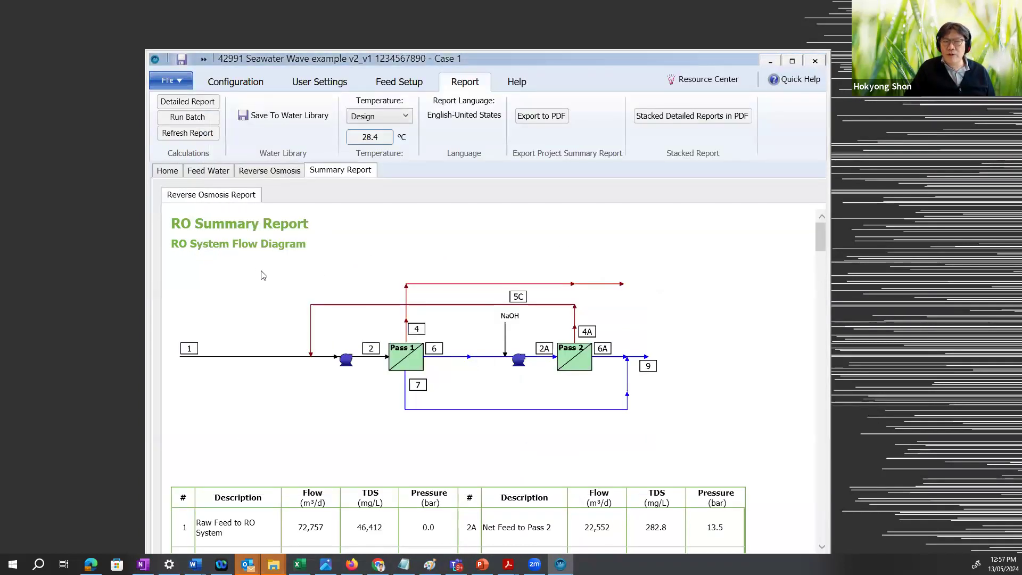
{"action": "mouse_move", "coordinate": [252, 260]}
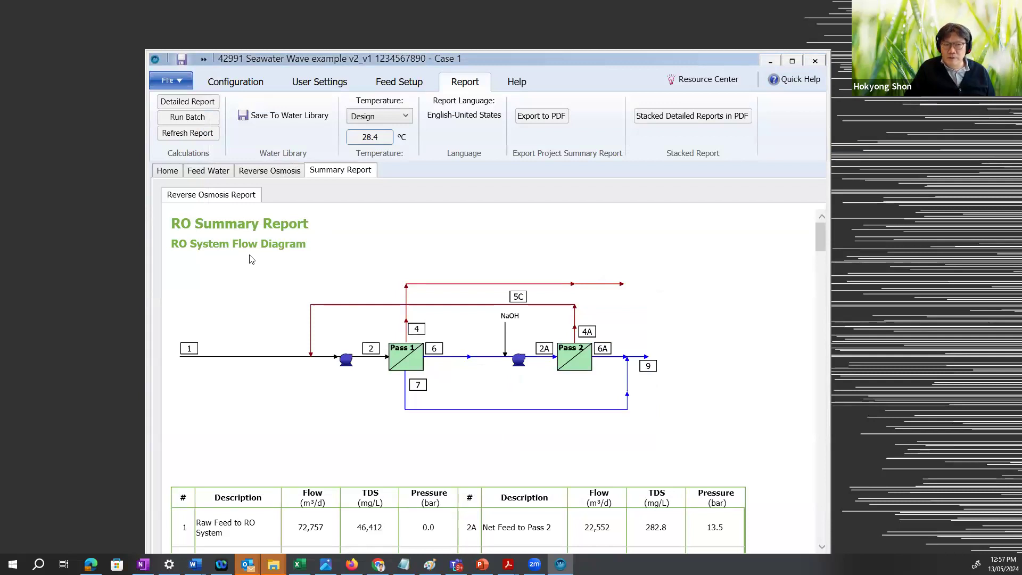
{"action": "scroll", "scroll_direction": "down", "scroll_amount": 3}
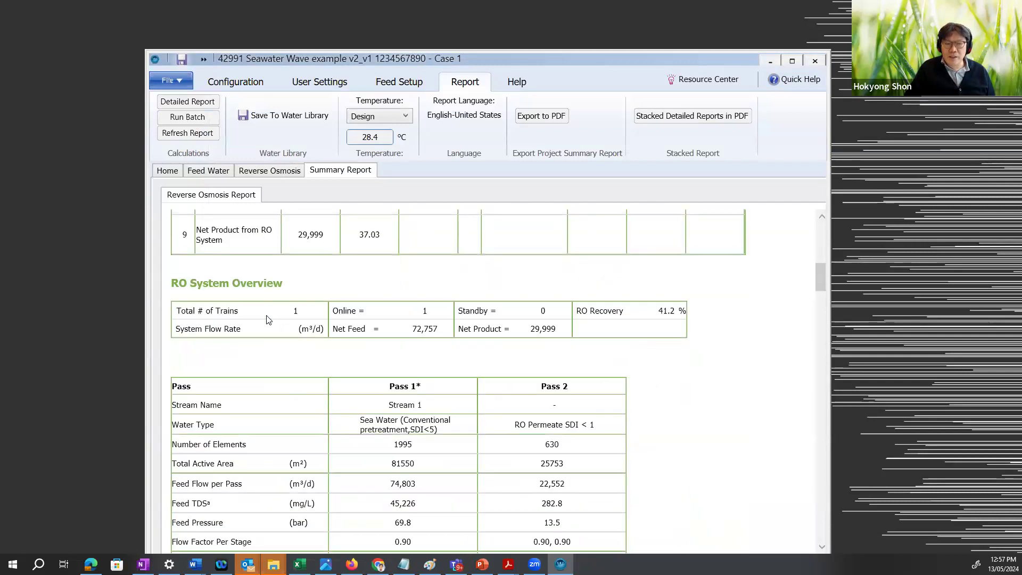
{"action": "scroll", "scroll_direction": "down", "scroll_amount": 3}
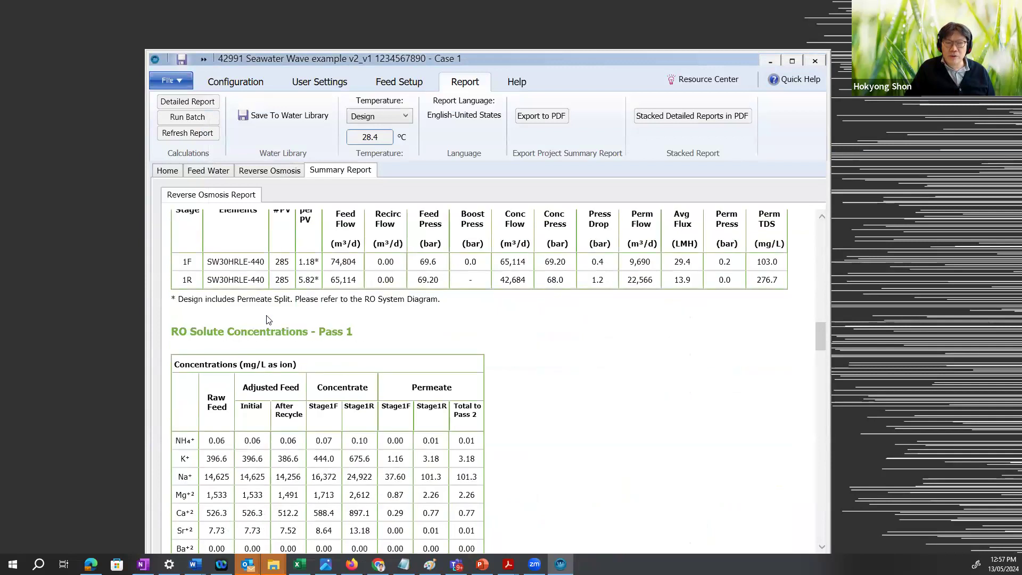
{"action": "scroll", "scroll_direction": "down", "scroll_amount": 3}
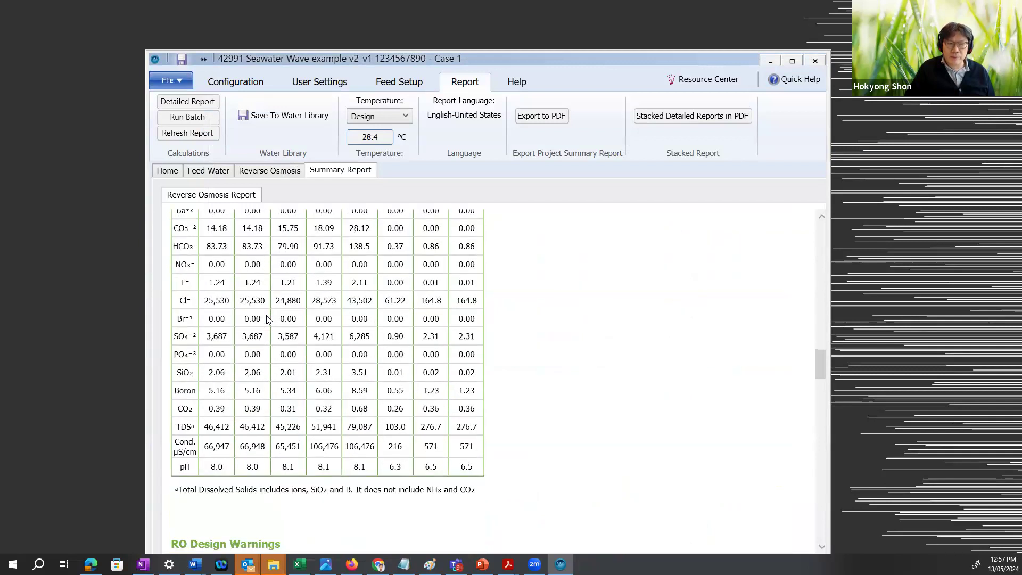
{"action": "scroll", "scroll_direction": "down", "scroll_amount": 3}
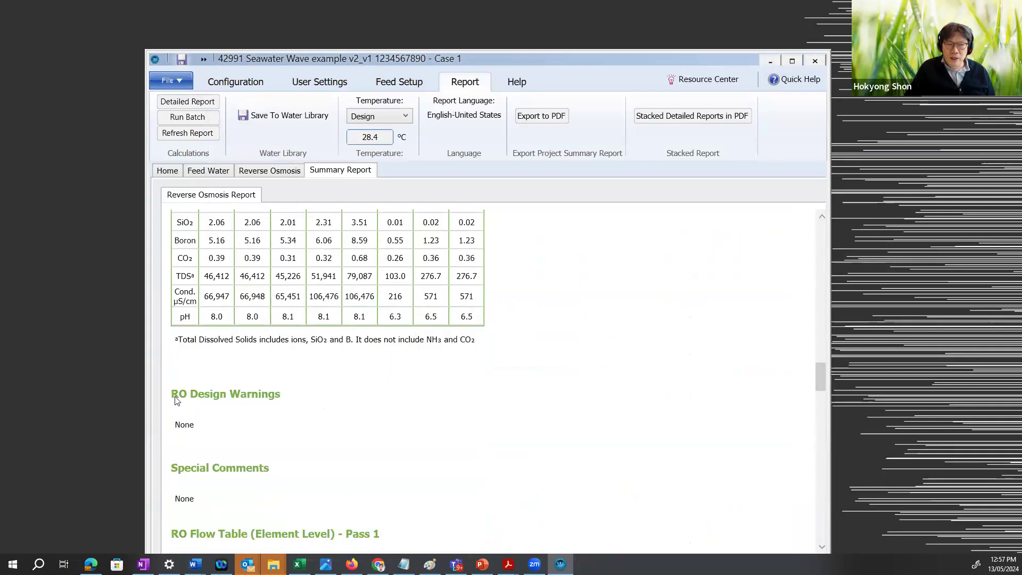
{"action": "mouse_move", "coordinate": [197, 447]}
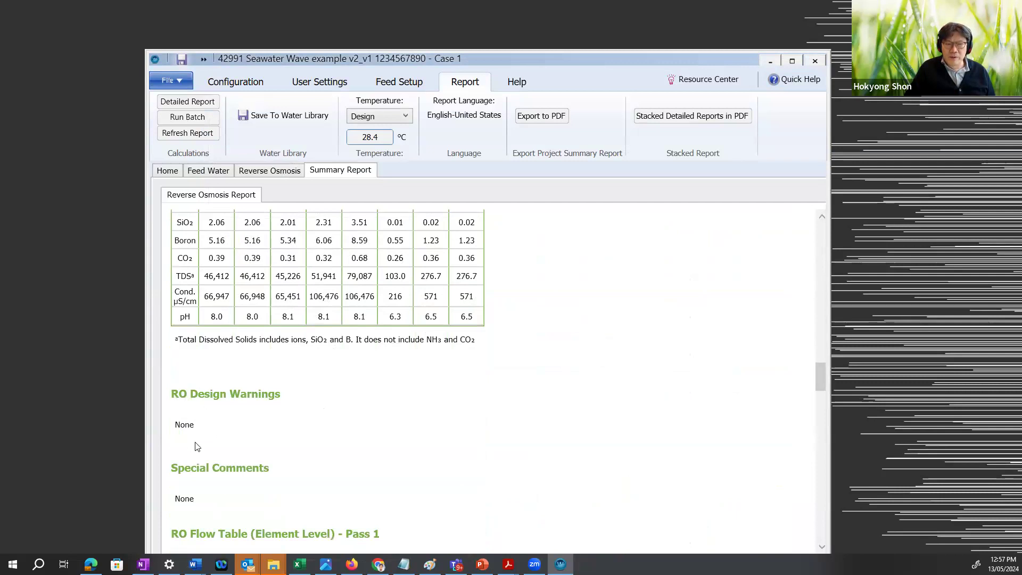
{"action": "scroll", "scroll_direction": "down", "scroll_amount": 3}
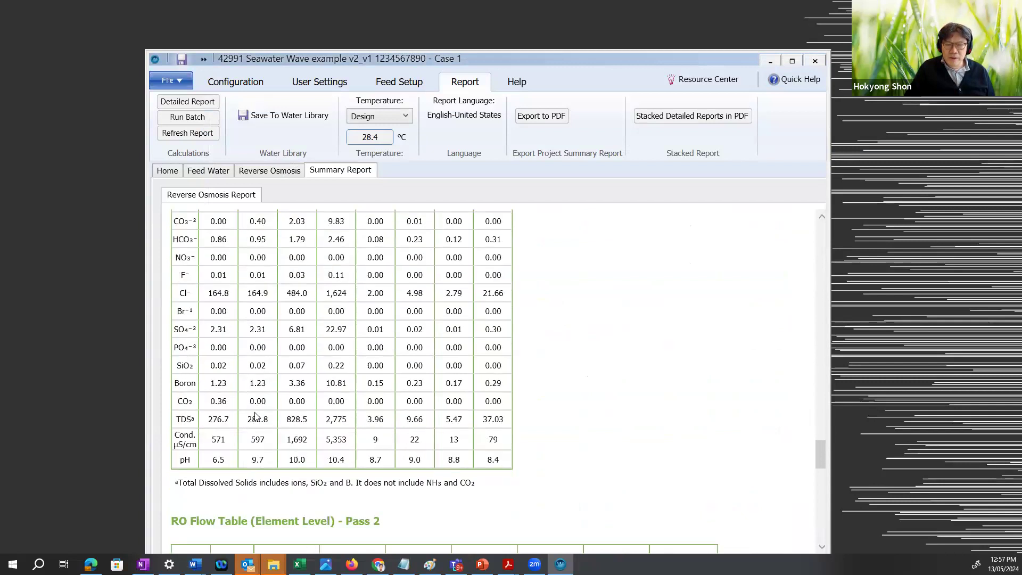
{"action": "scroll", "scroll_direction": "down", "scroll_amount": 3}
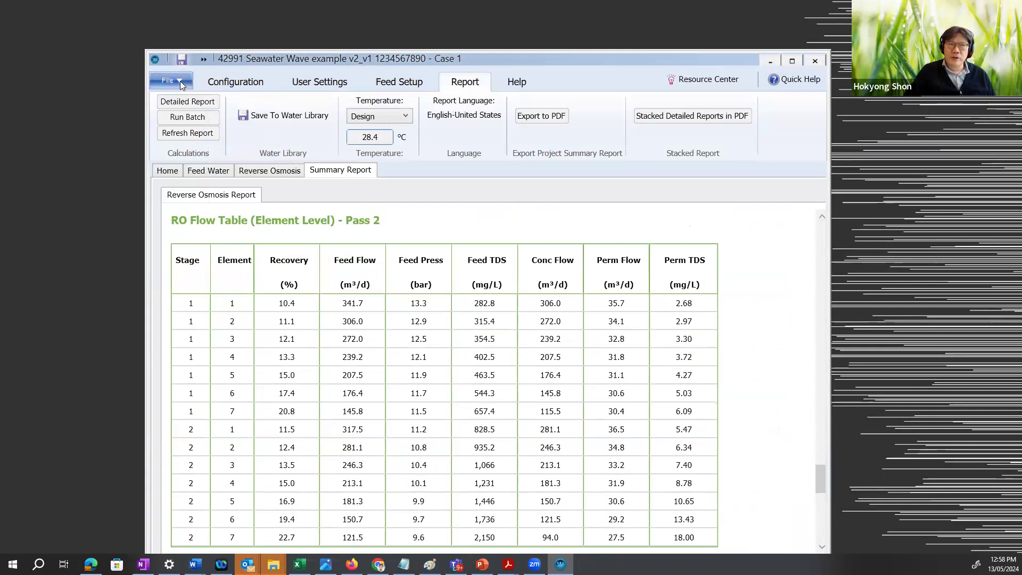
- Show the Stream 1 seawater feed analysis totalling 46,412.319 mg/L dissolved solids
{"action": "left_click", "coordinate": [169, 81]}
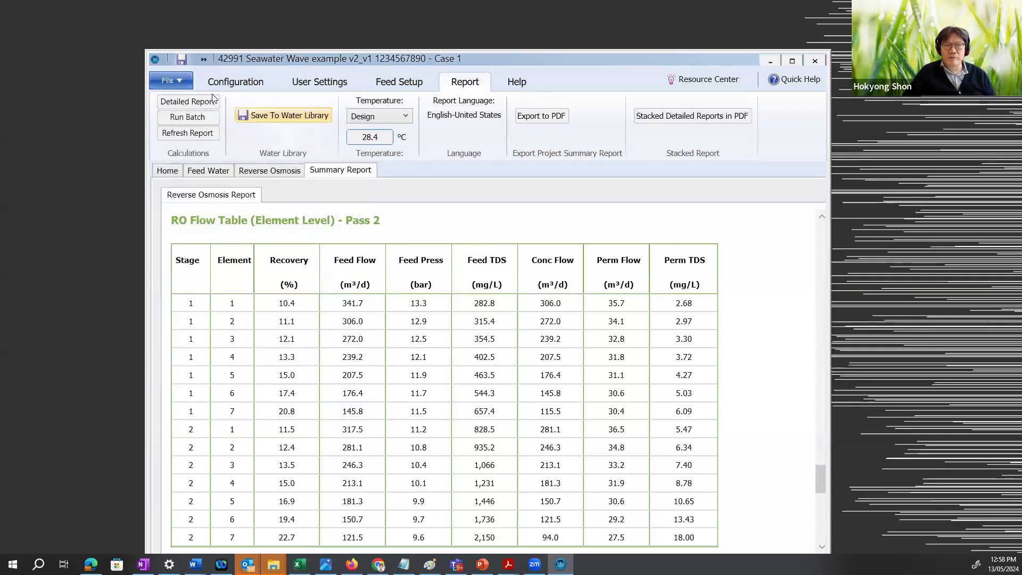
{"action": "left_click", "coordinate": [234, 82]}
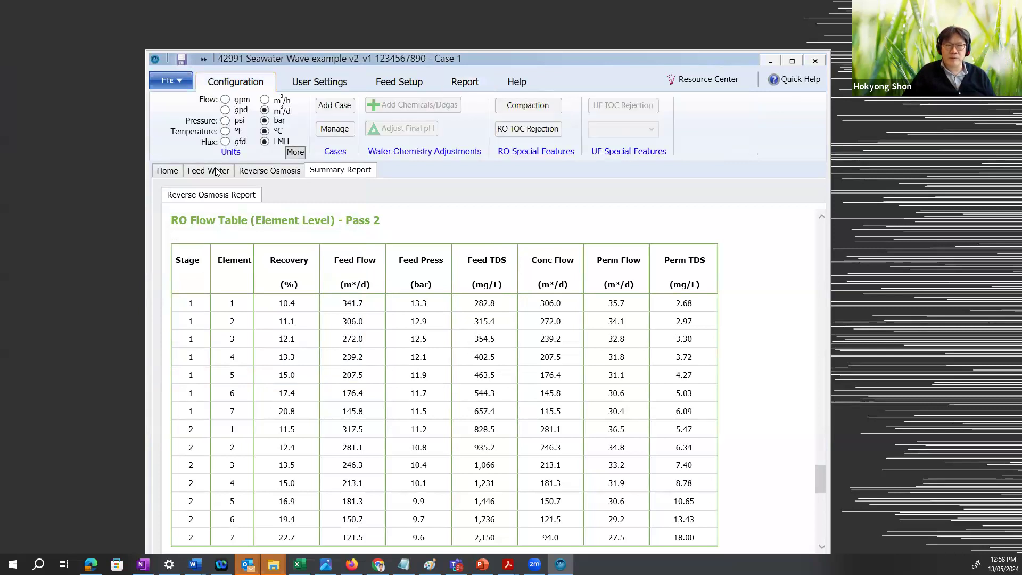
{"action": "left_click", "coordinate": [207, 170]}
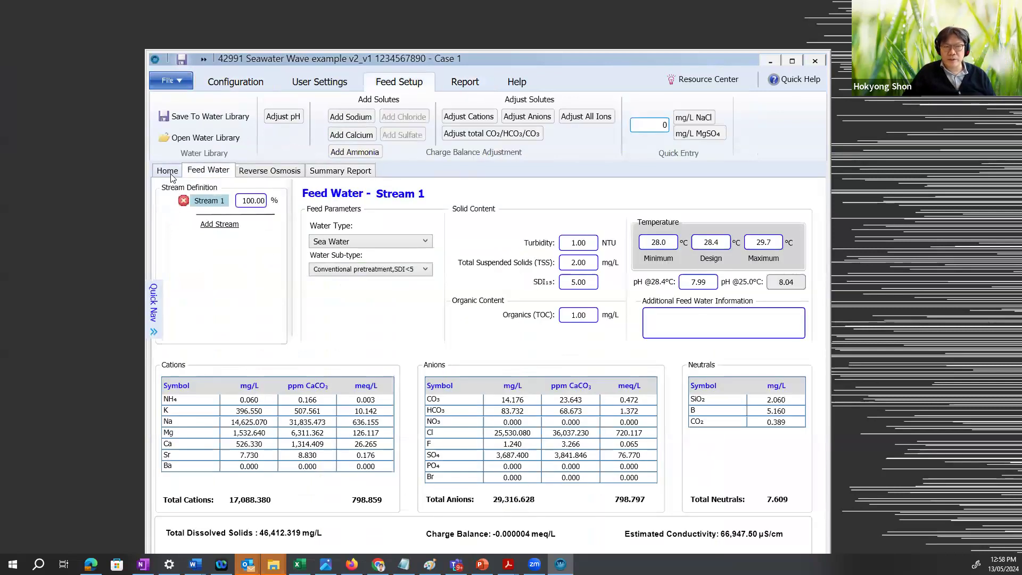
- View the Pass 2 RO configuration: two BW30HR-440 stages at 90% recovery
{"action": "left_click", "coordinate": [167, 170]}
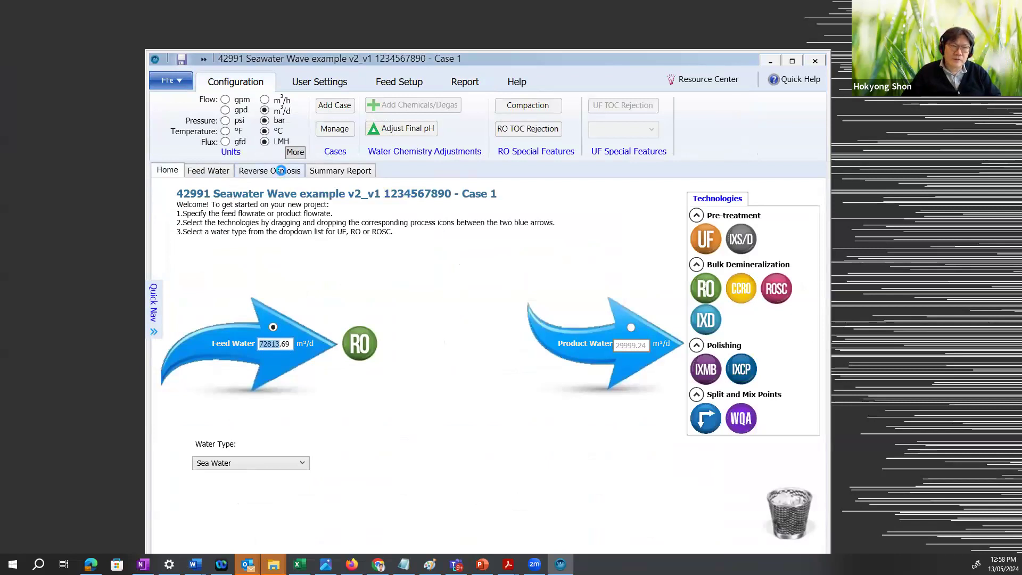
{"action": "left_click", "coordinate": [268, 171]}
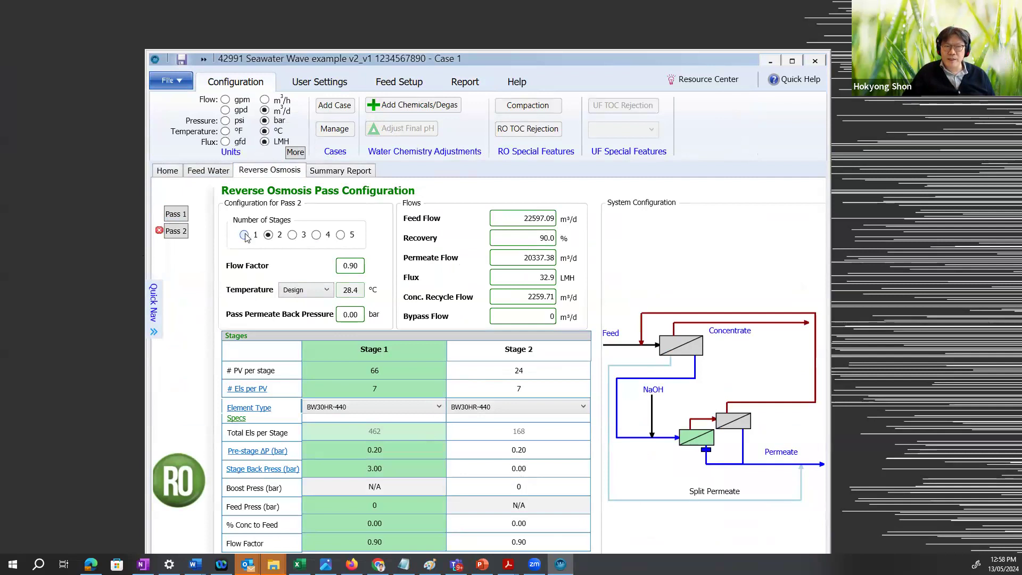
- Set Pass 2 to one stage and view Pass 1's 285 SW30HRLE-440 vessels
{"action": "left_click", "coordinate": [244, 235]}
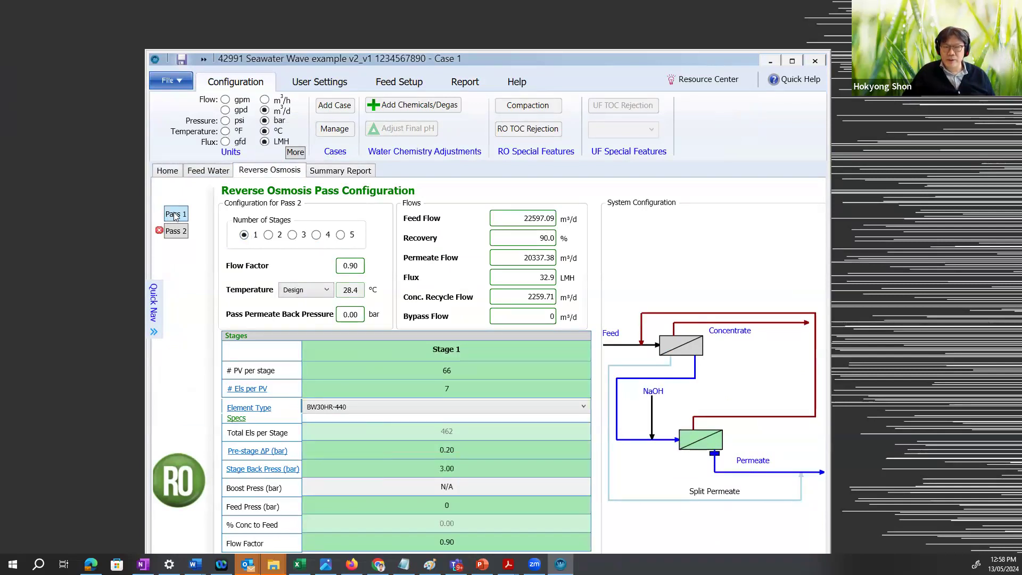
{"action": "left_click", "coordinate": [175, 214]}
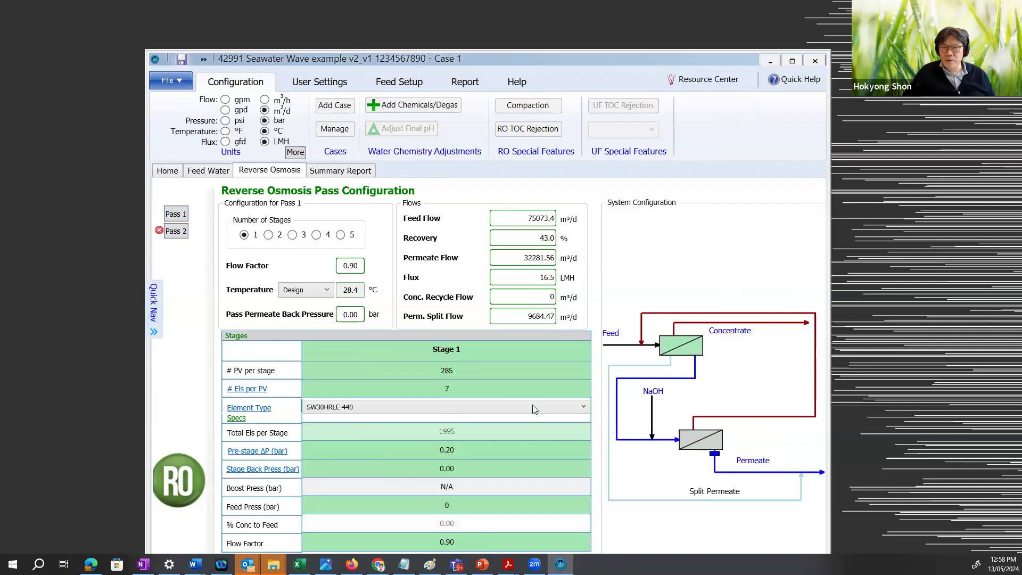
{"action": "mouse_move", "coordinate": [270, 353]}
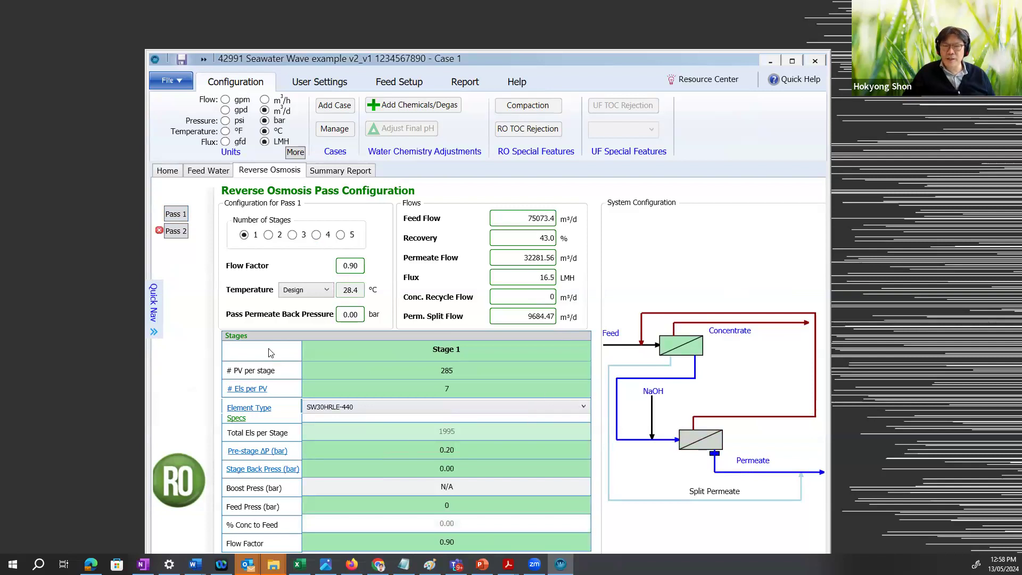
{"action": "mouse_move", "coordinate": [166, 170]}
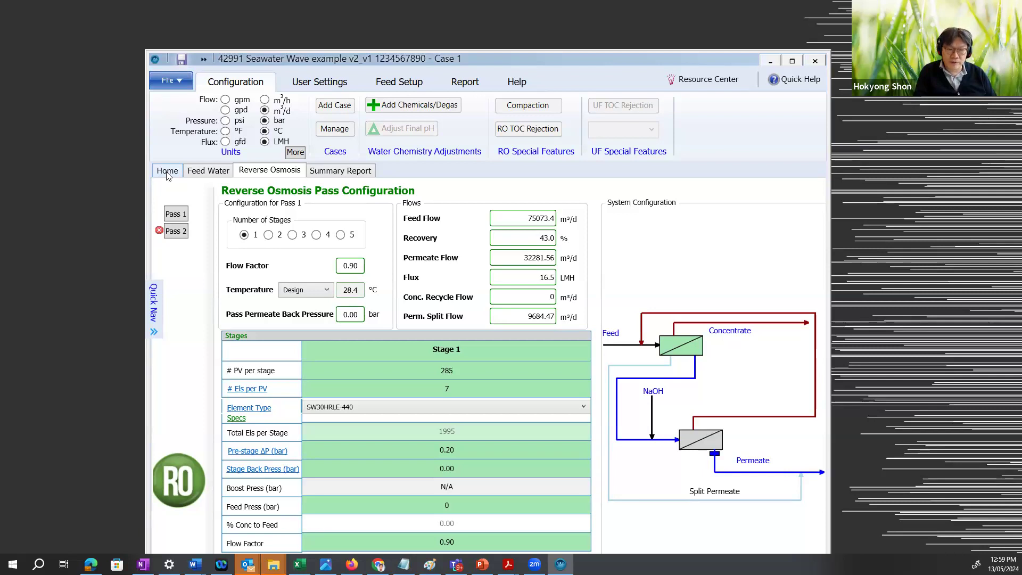
{"action": "mouse_move", "coordinate": [9, 134]}
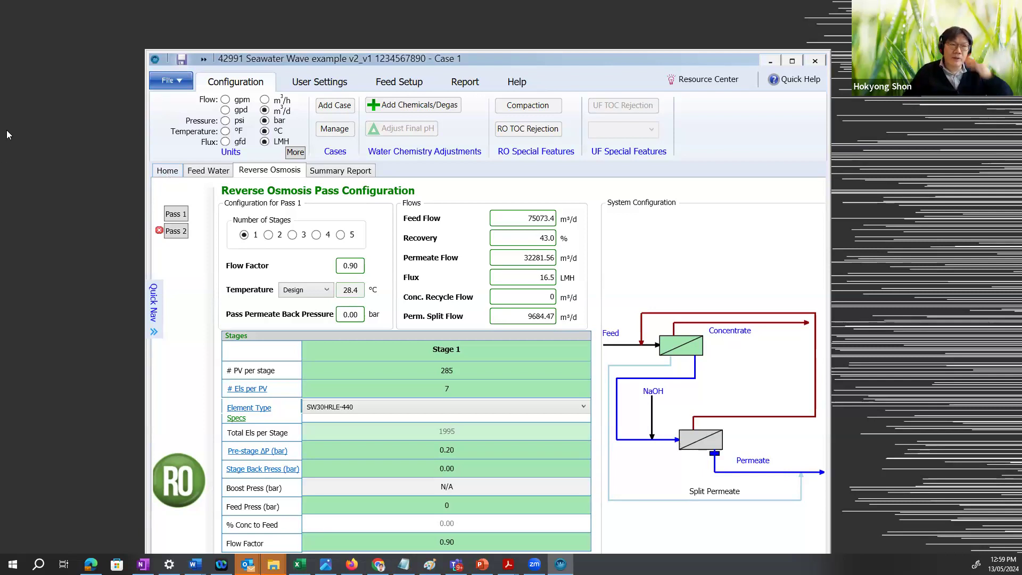
{"action": "mouse_move", "coordinate": [362, 194]}
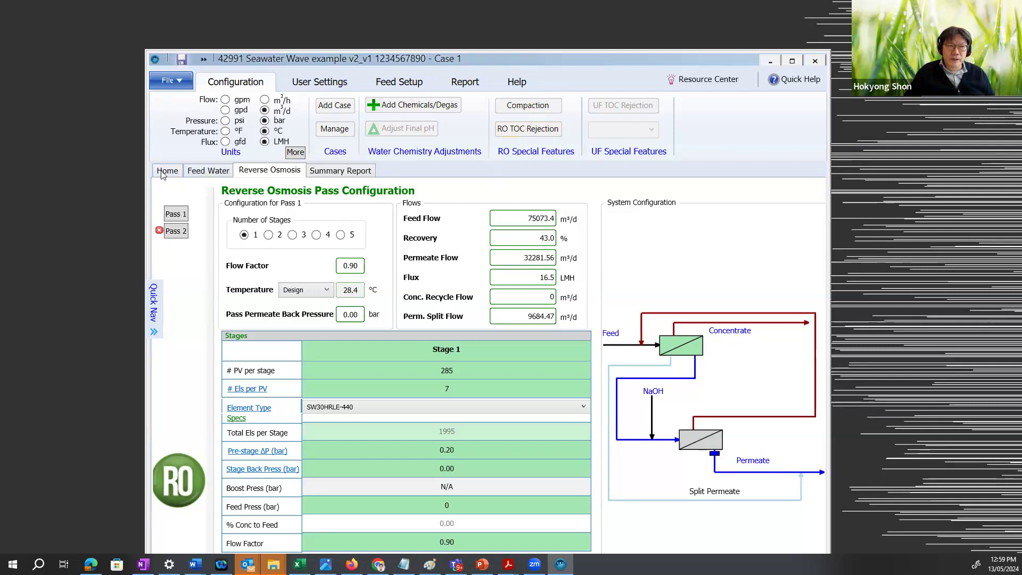
- Return to the home flow diagram showing 72813.69 m³/d seawater feed to RO
{"action": "left_click", "coordinate": [167, 170]}
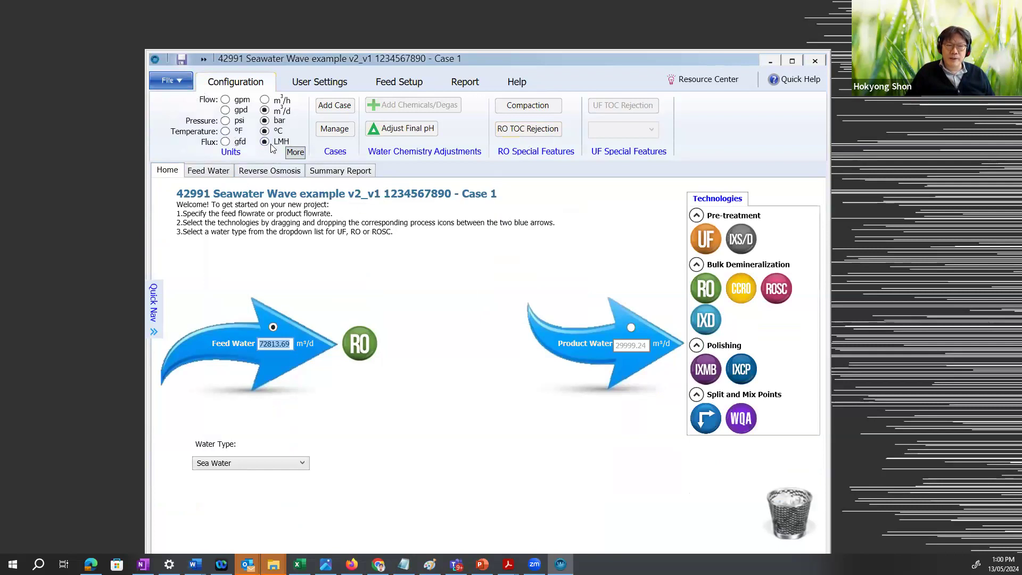
{"action": "mouse_move", "coordinate": [496, 374]}
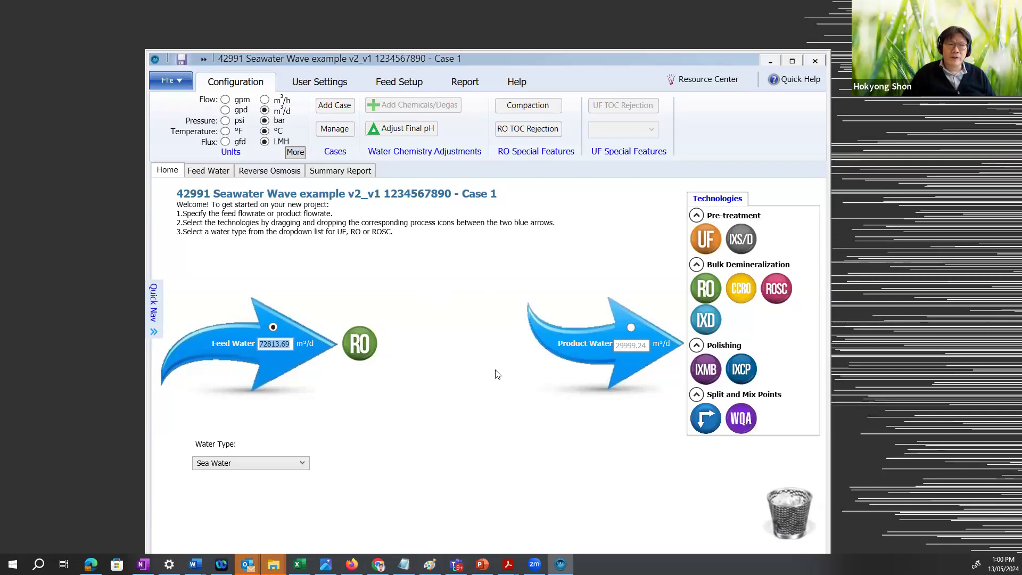
{"action": "mouse_move", "coordinate": [381, 255]}
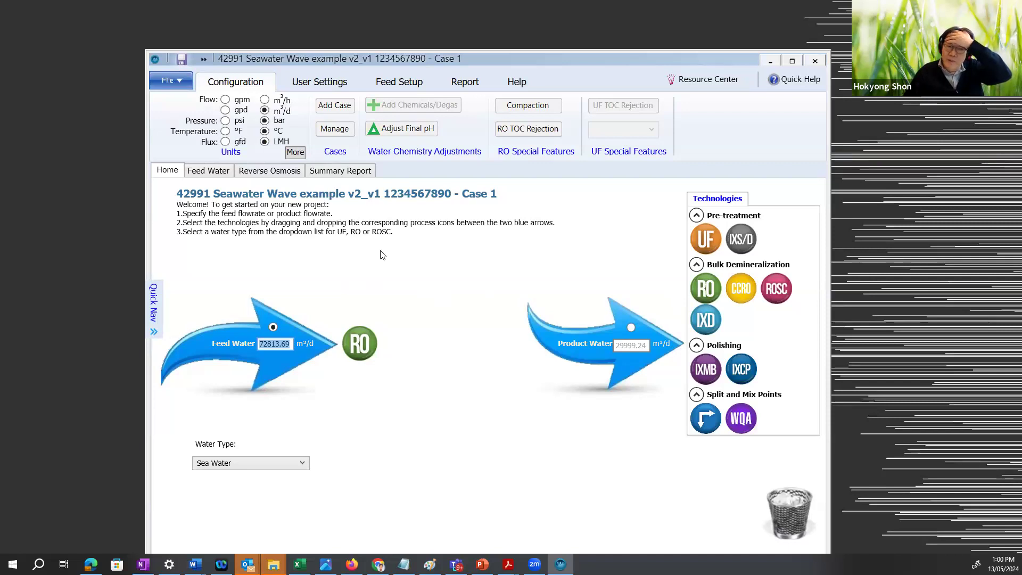
{"action": "mouse_move", "coordinate": [412, 247]}
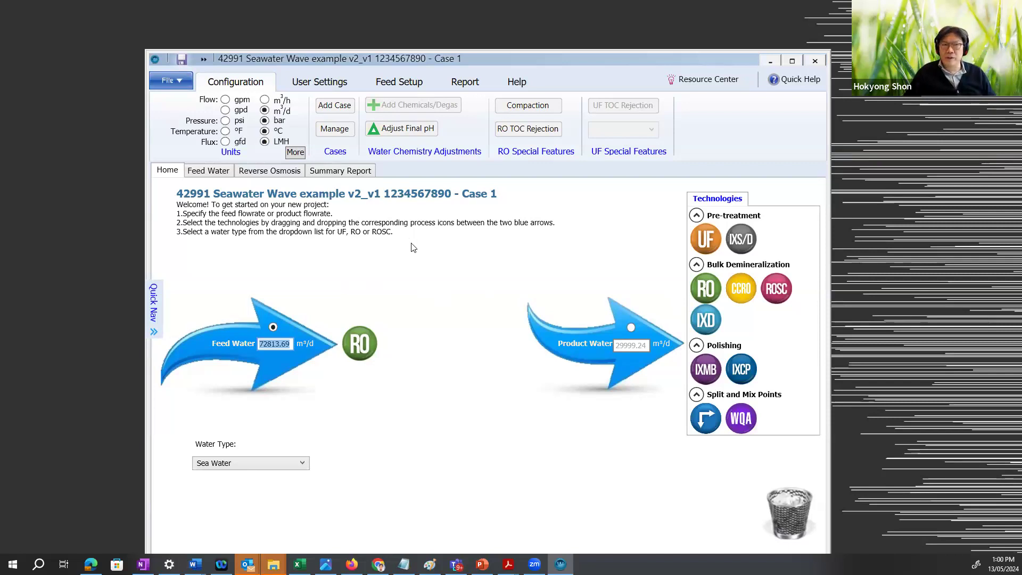
{"action": "mouse_move", "coordinate": [428, 261]}
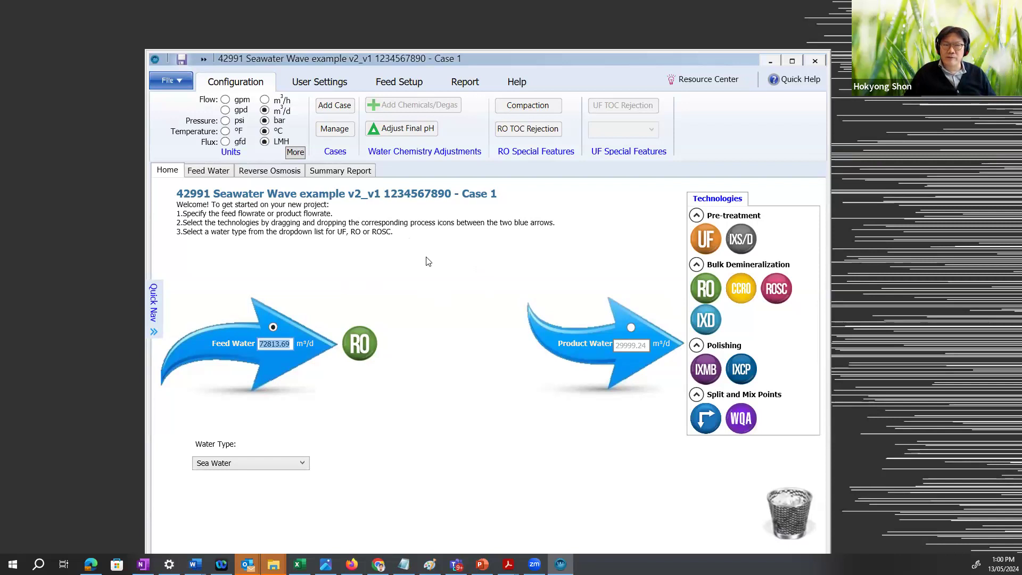
{"action": "mouse_move", "coordinate": [456, 207]}
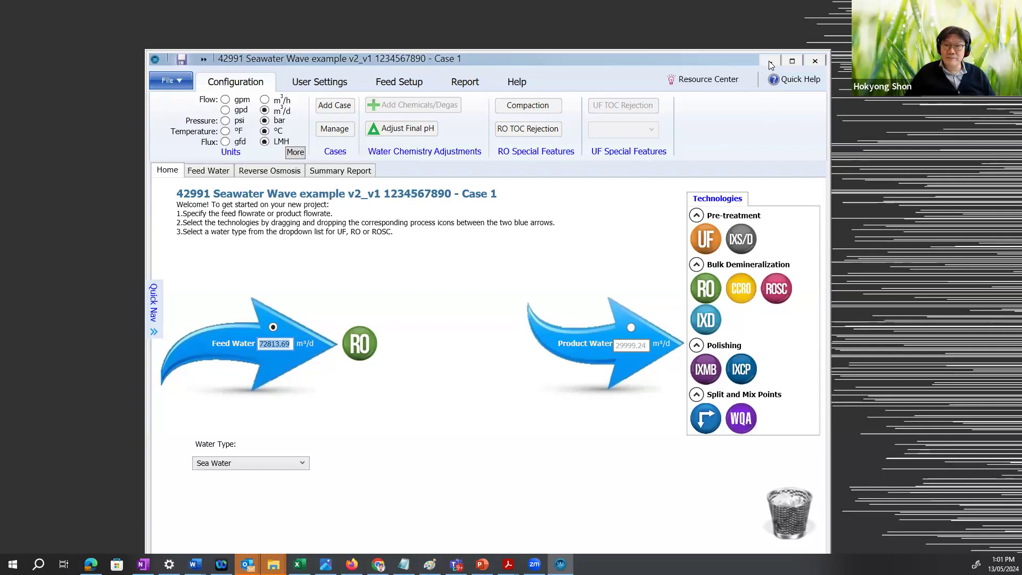
{"action": "mouse_move", "coordinate": [642, 279]}
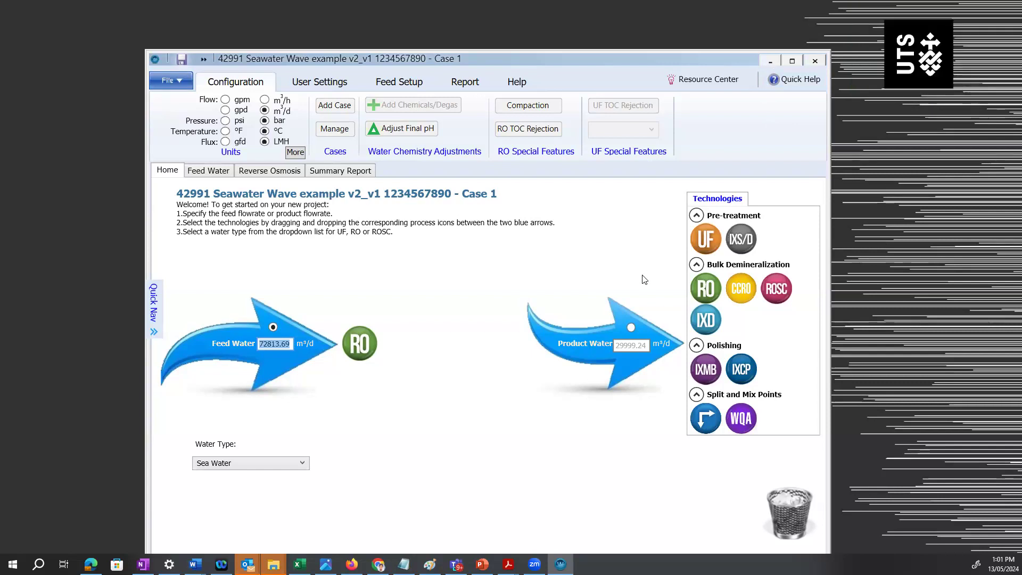